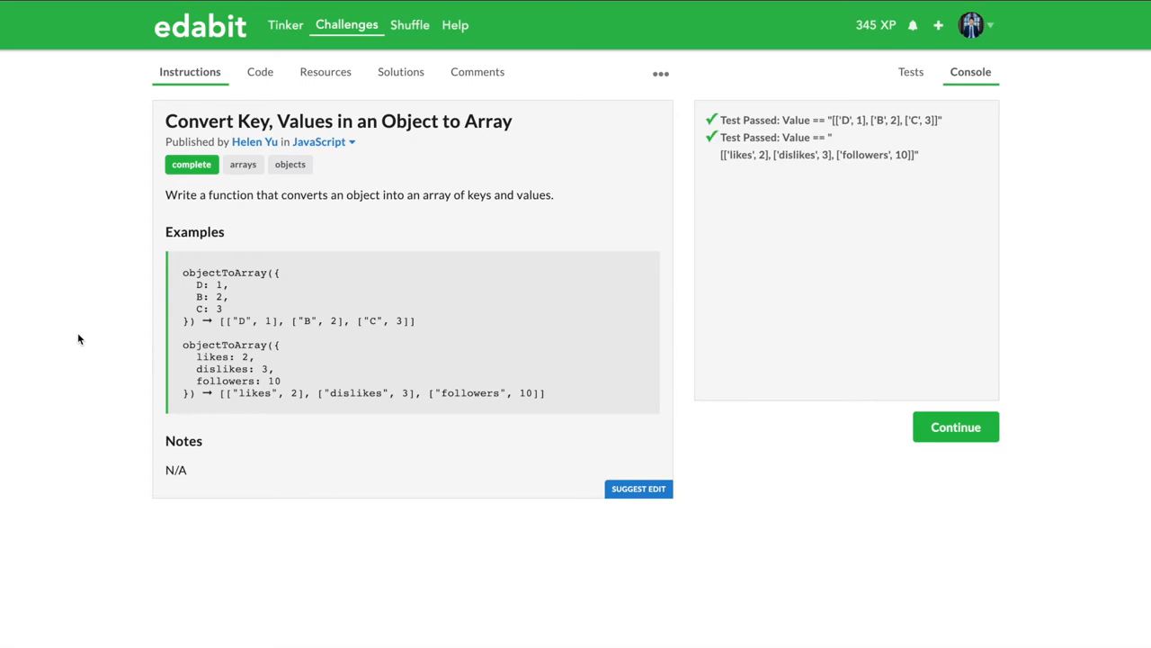
pyautogui.moveTo(57, 250)
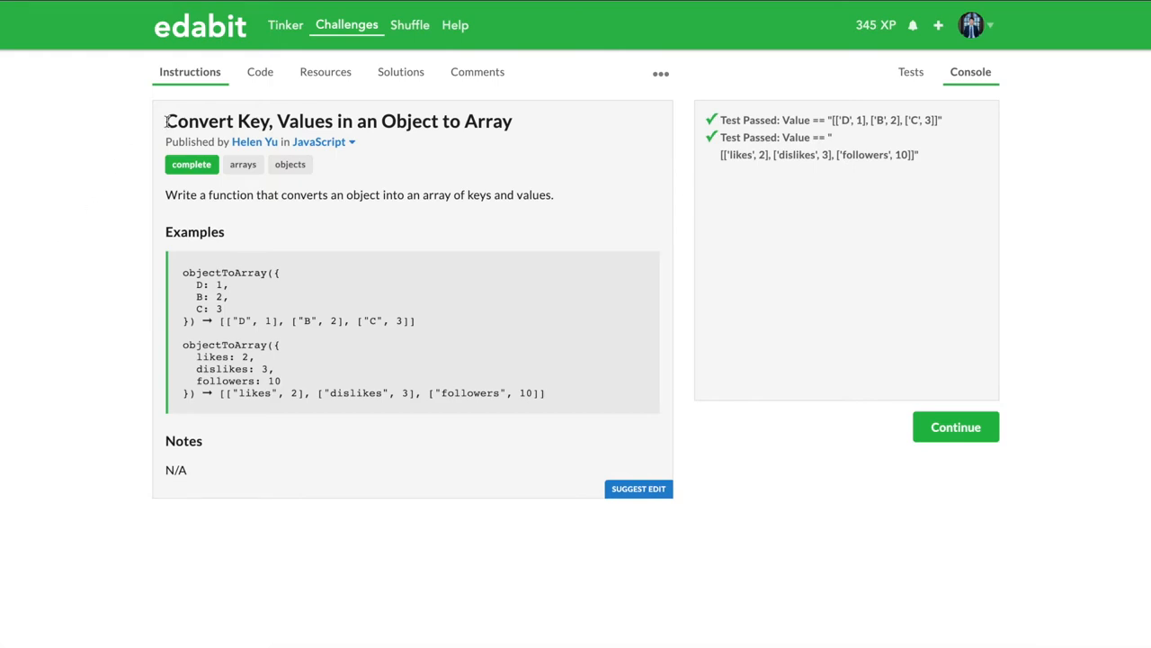
pyautogui.moveTo(331, 129)
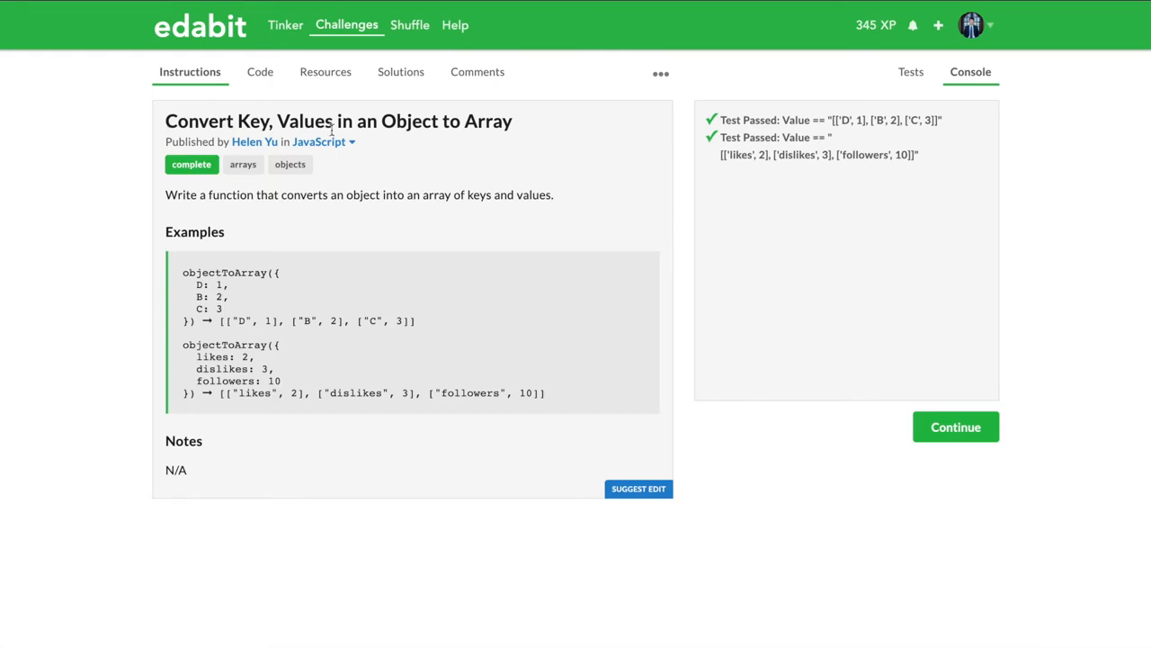
pyautogui.moveTo(420, 226)
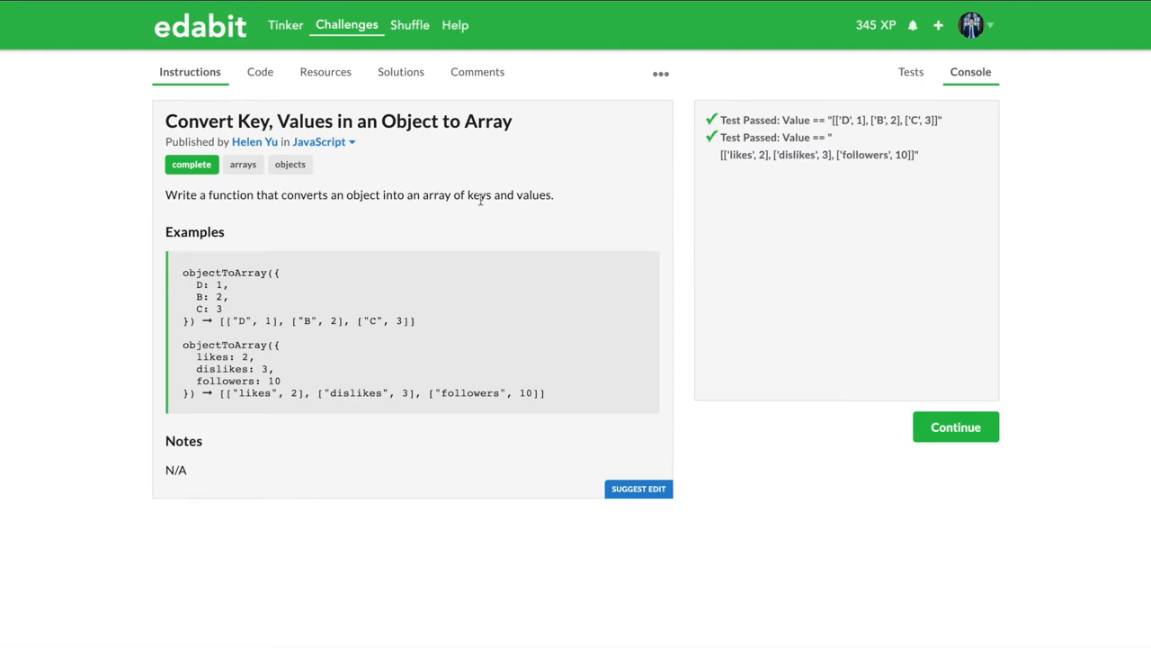
pyautogui.moveTo(238, 449)
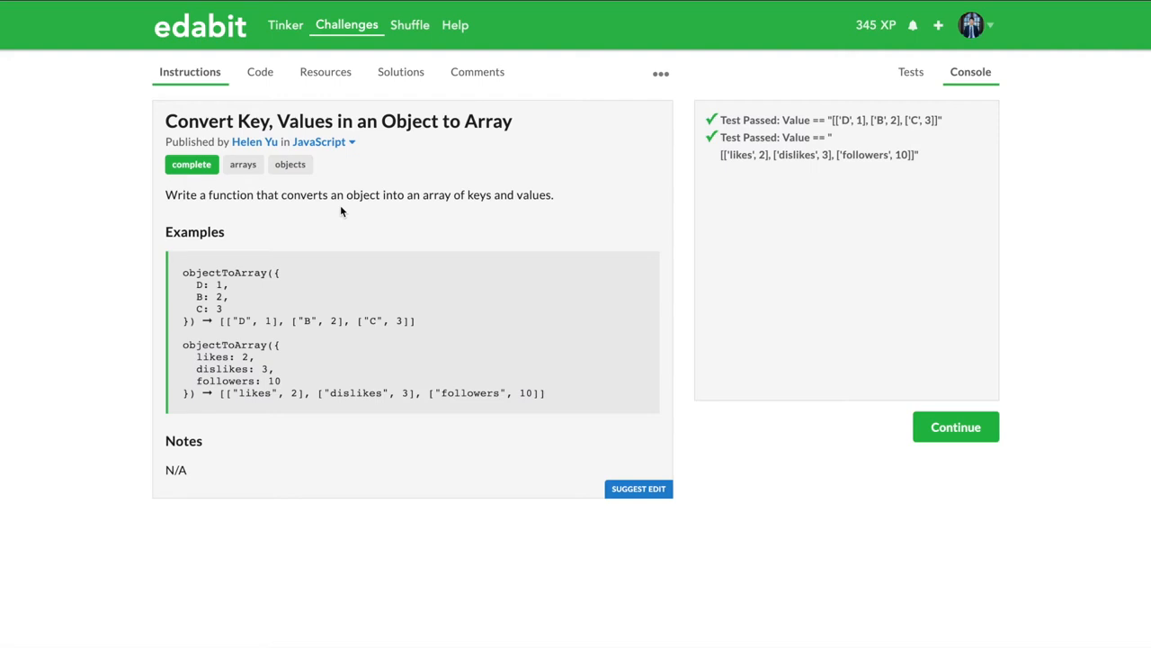
pyautogui.moveTo(196, 282)
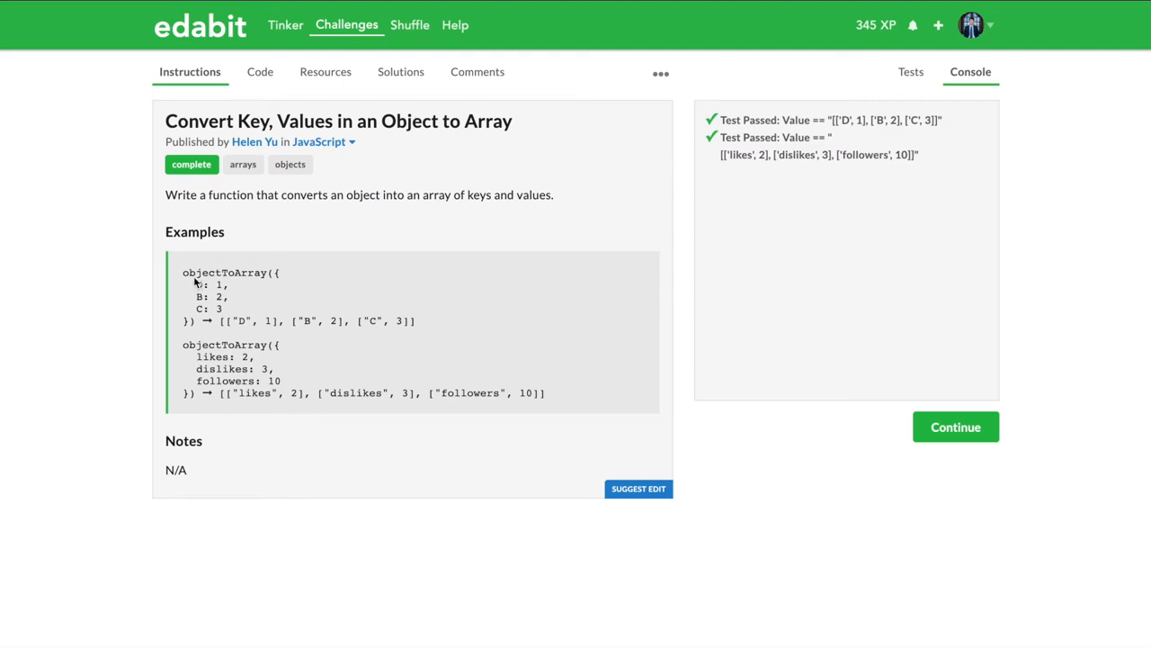
pyautogui.moveTo(432, 326)
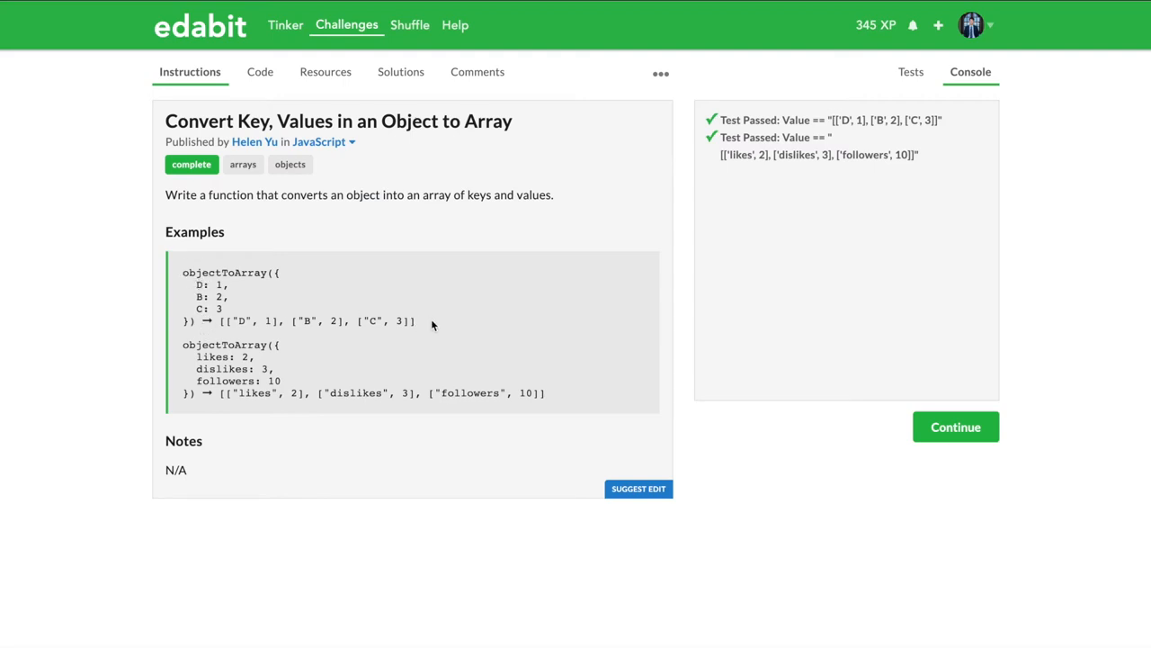
pyautogui.moveTo(277, 277)
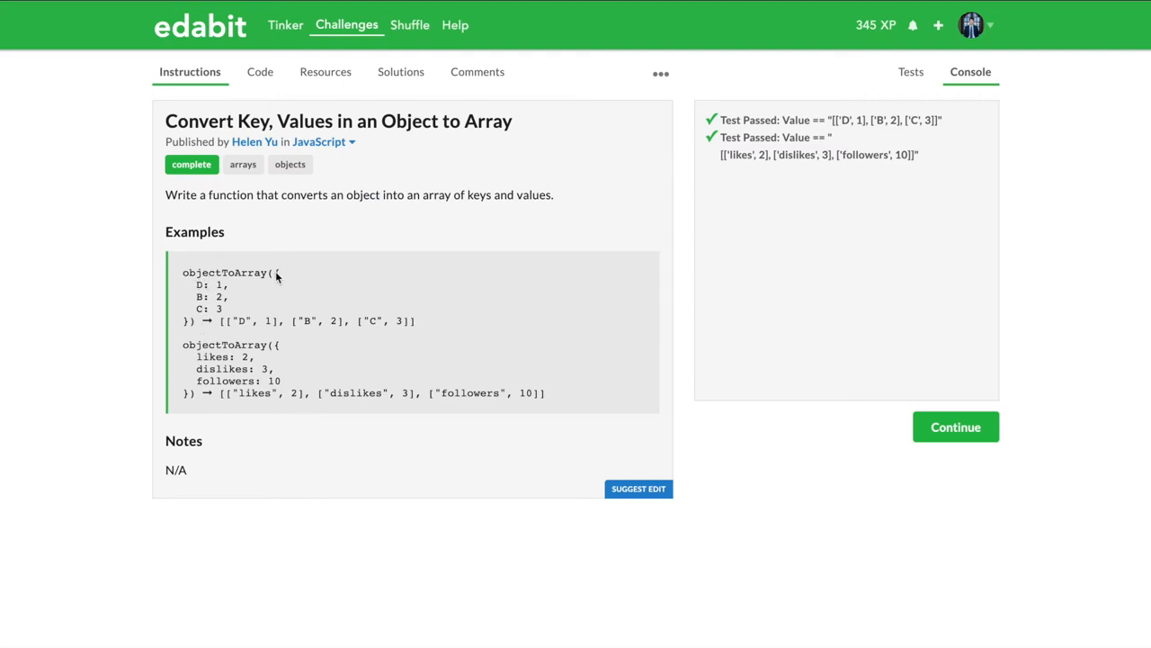
# Examine the first example's expected output, highlighting the key D and its value 1
pyautogui.moveTo(279, 273); pyautogui.dragTo(229, 297)
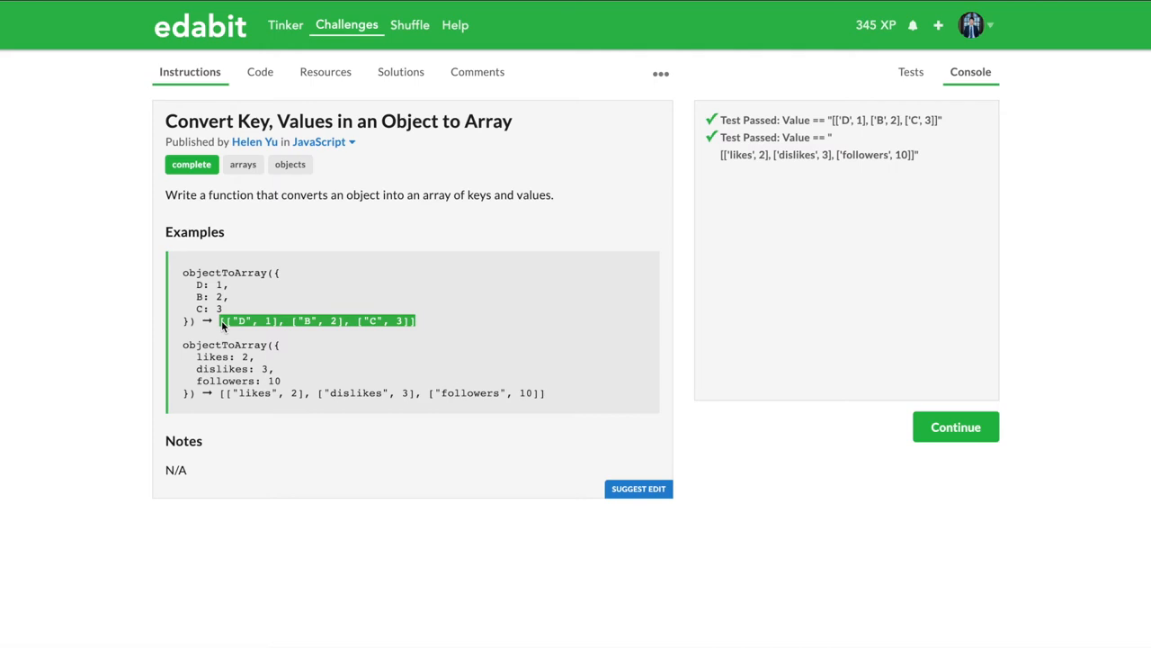
pyautogui.moveTo(452, 184)
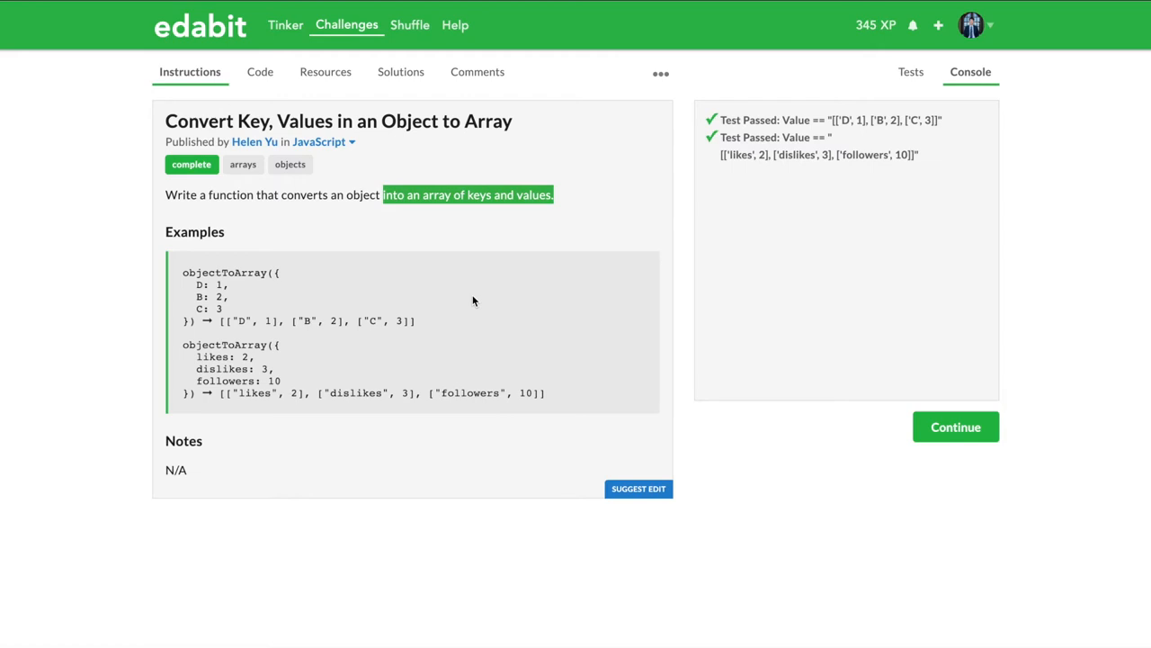
pyautogui.moveTo(267, 354)
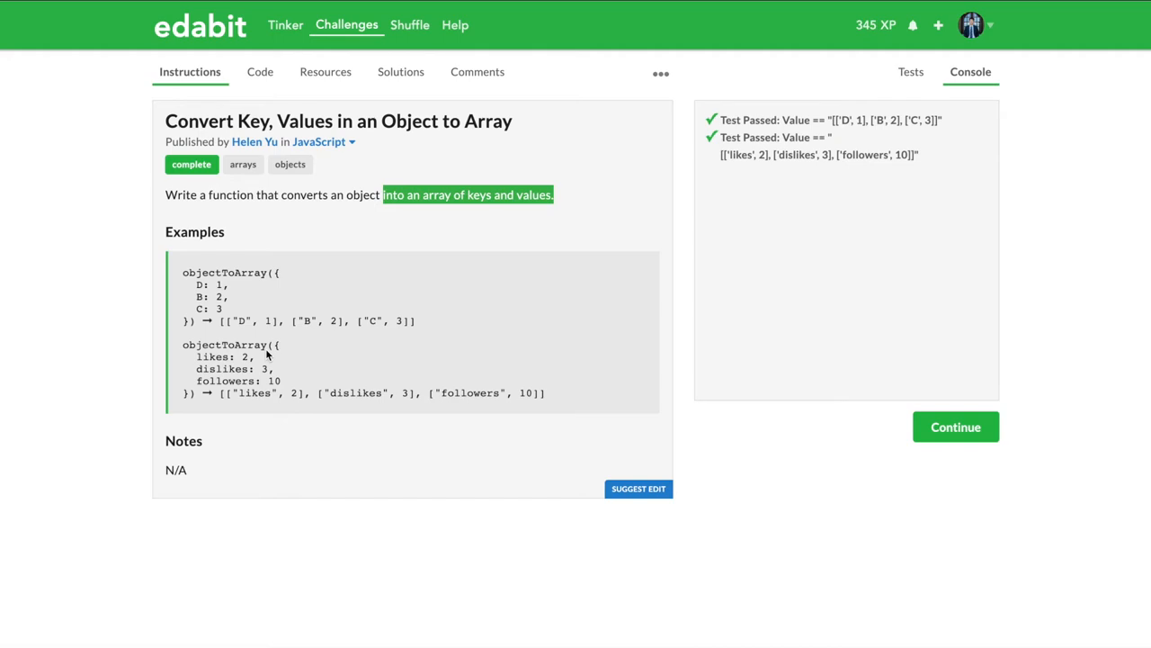
pyautogui.moveTo(228, 317)
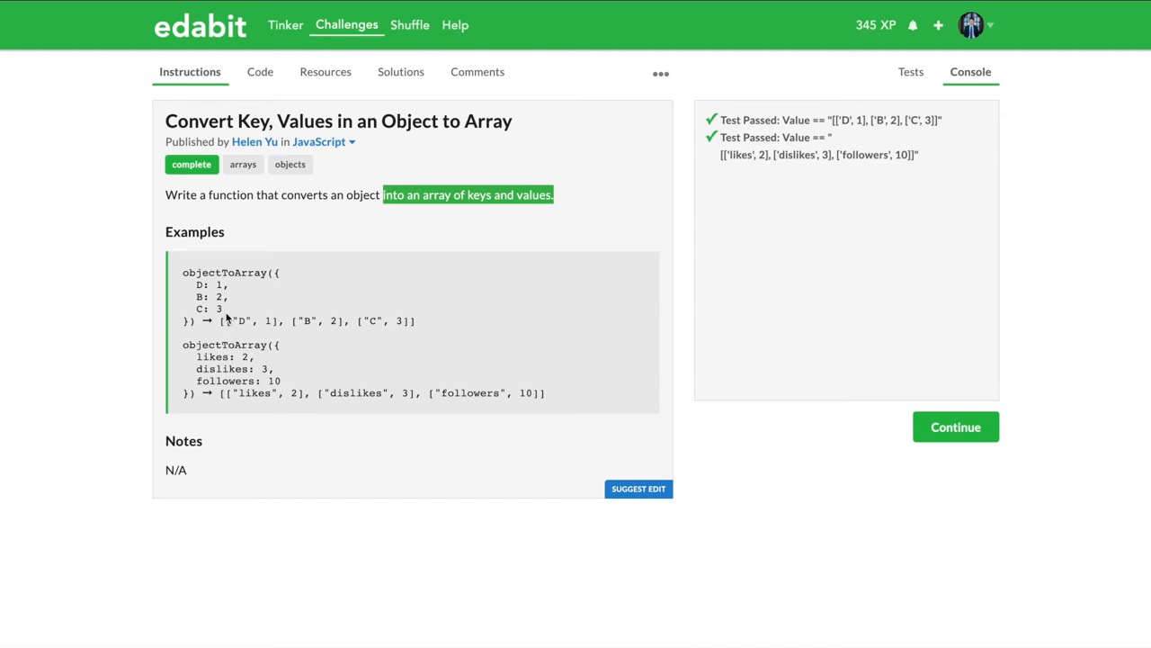
pyautogui.doubleClick(243, 321)
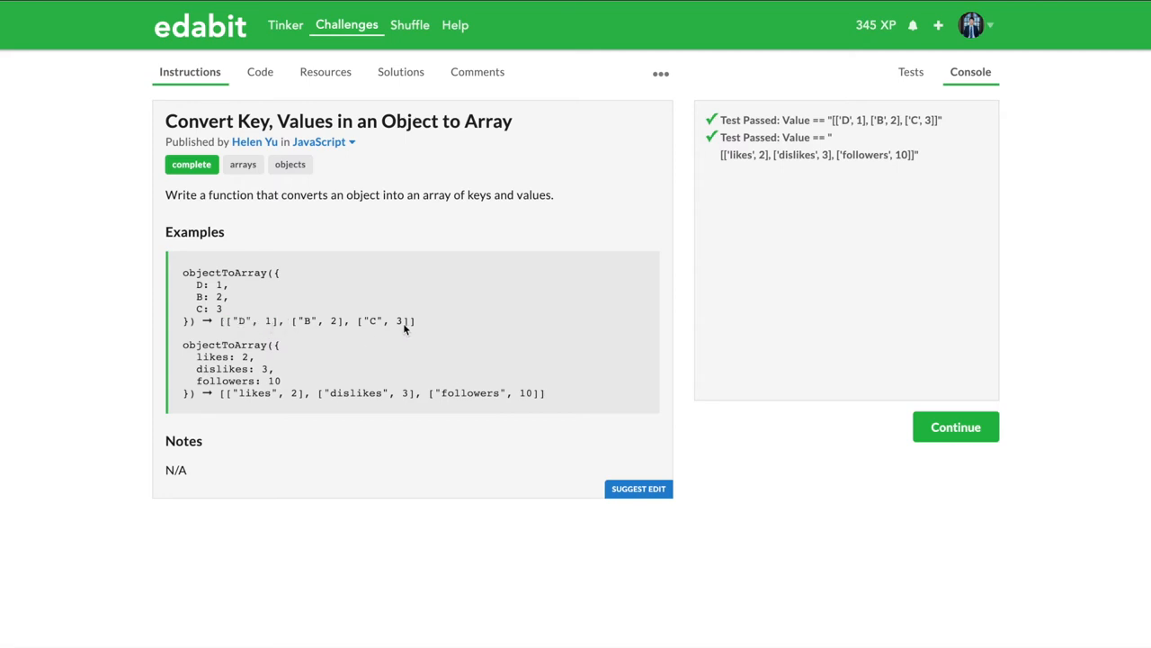
pyautogui.moveTo(419, 328)
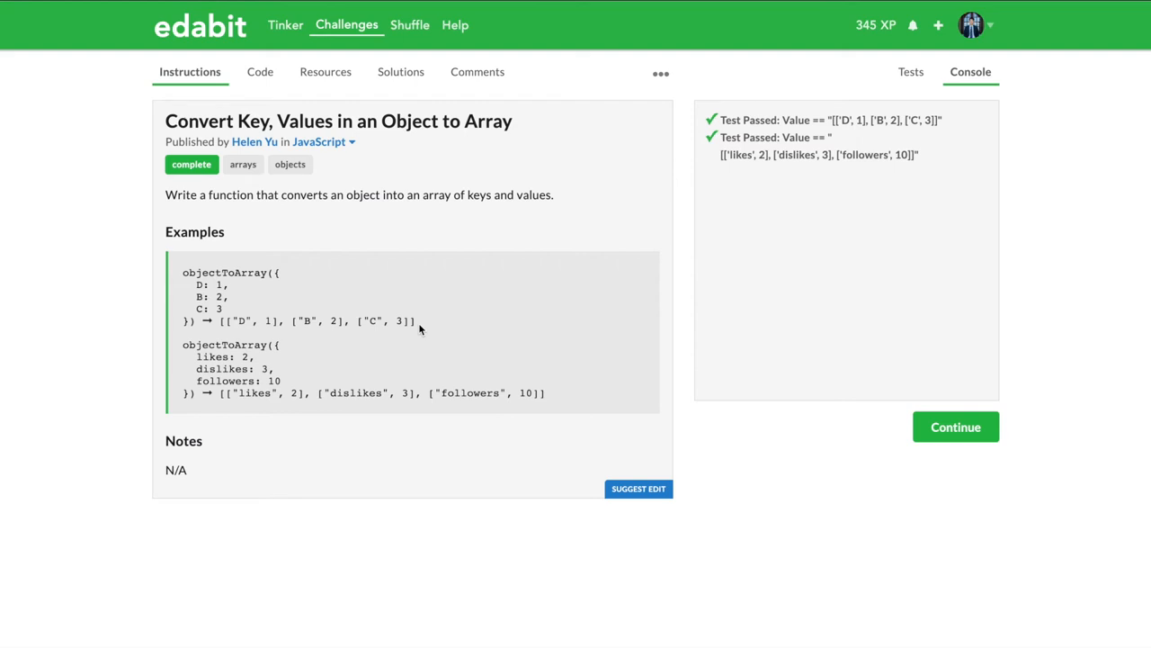
pyautogui.doubleClick(241, 322)
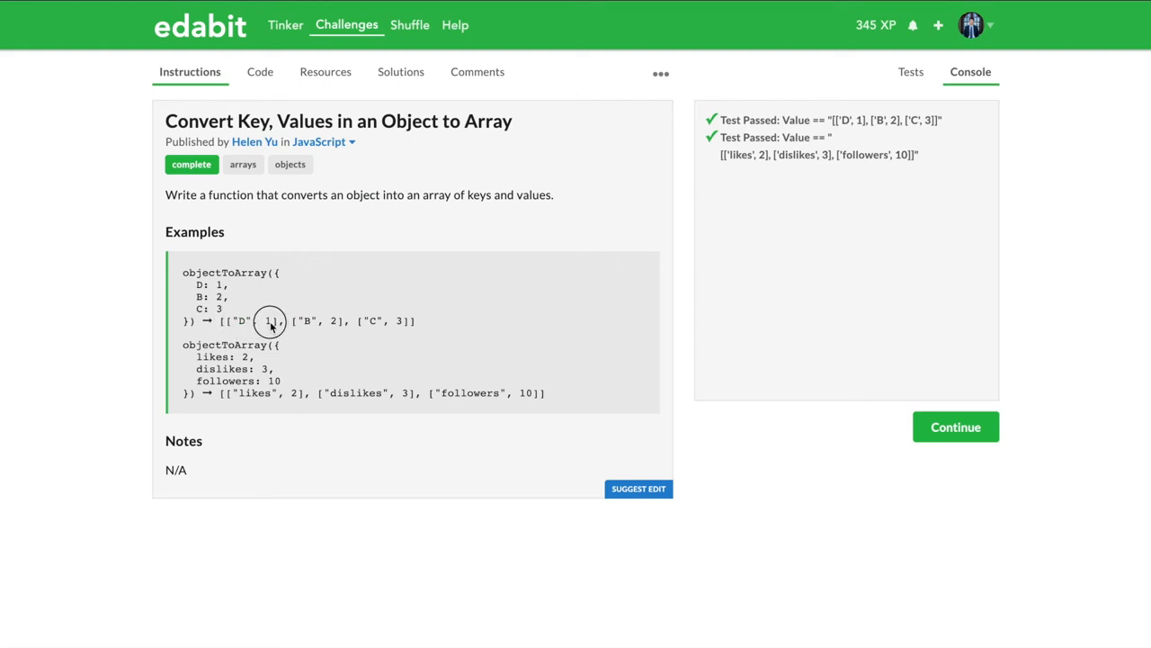
pyautogui.doubleClick(269, 321)
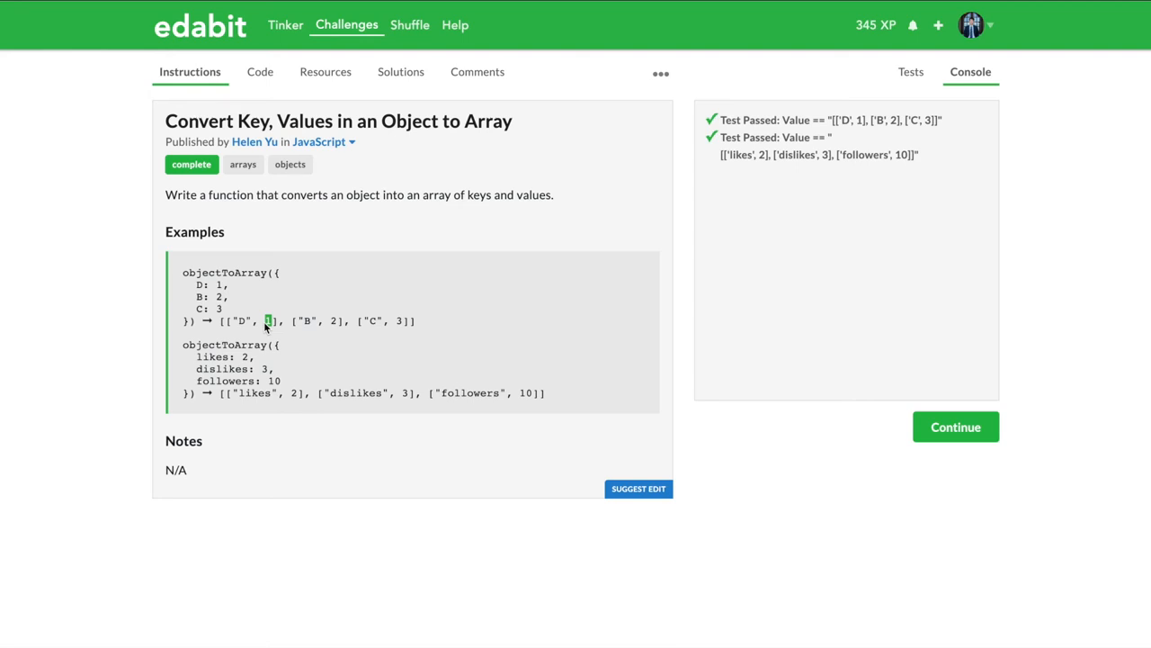
# Start the solution with a let ans declaration and a return ans; statement
pyautogui.click(259, 72)
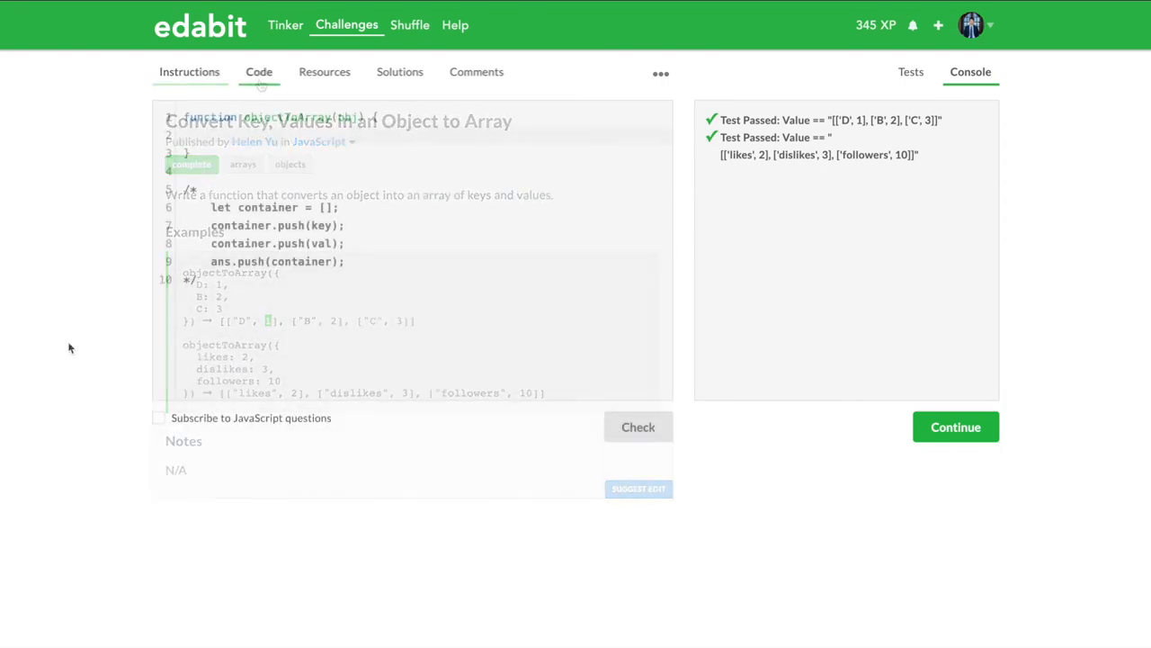
pyautogui.click(258, 72)
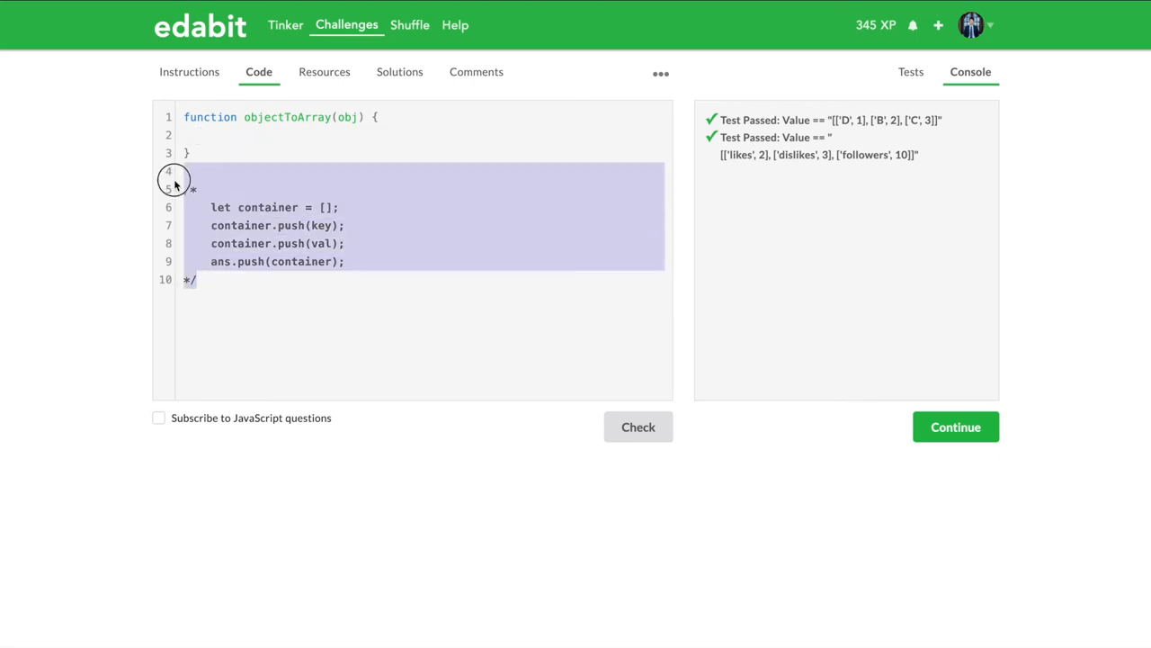
pyautogui.click(219, 135)
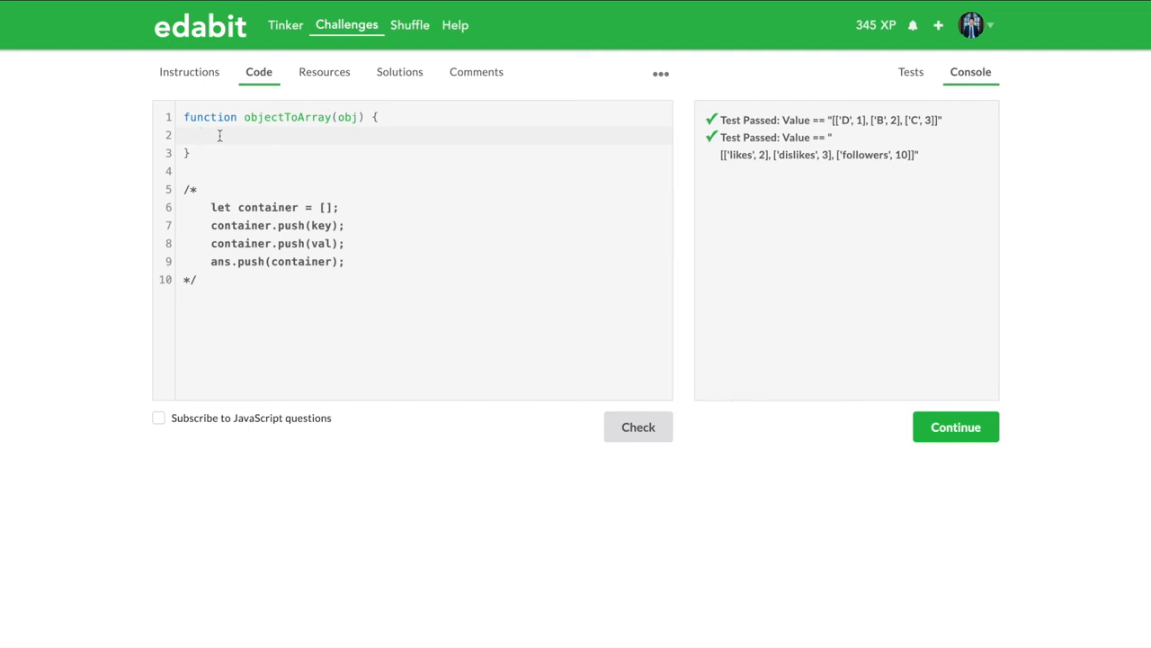
pyautogui.write('let ans = [];')
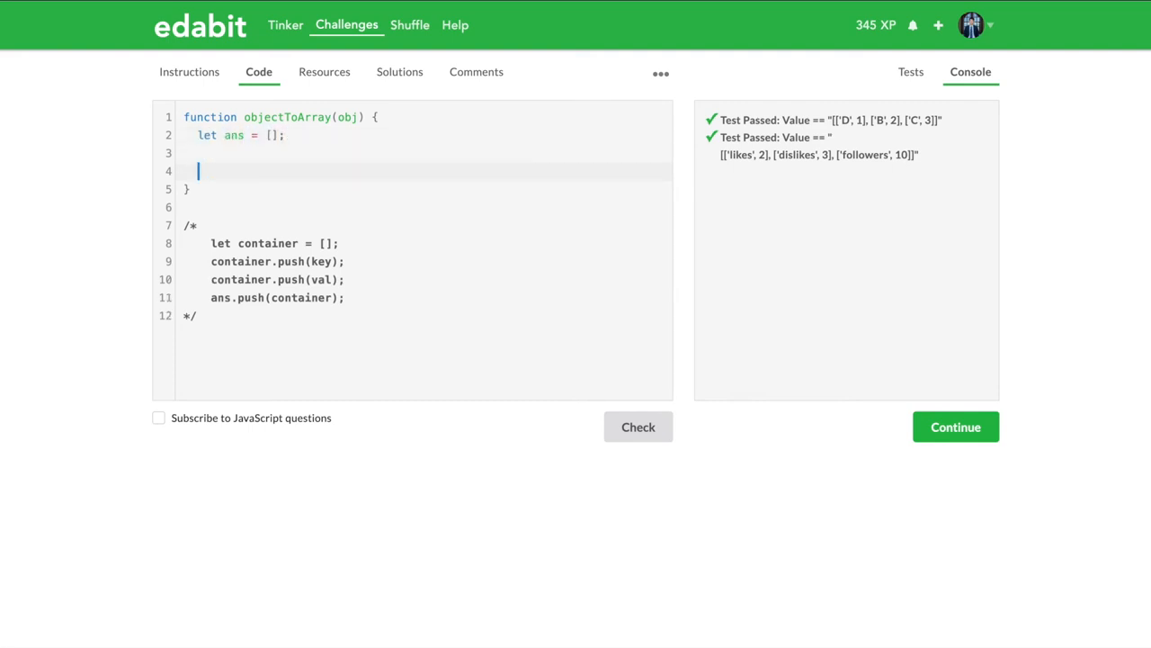
pyautogui.write('return ans;')
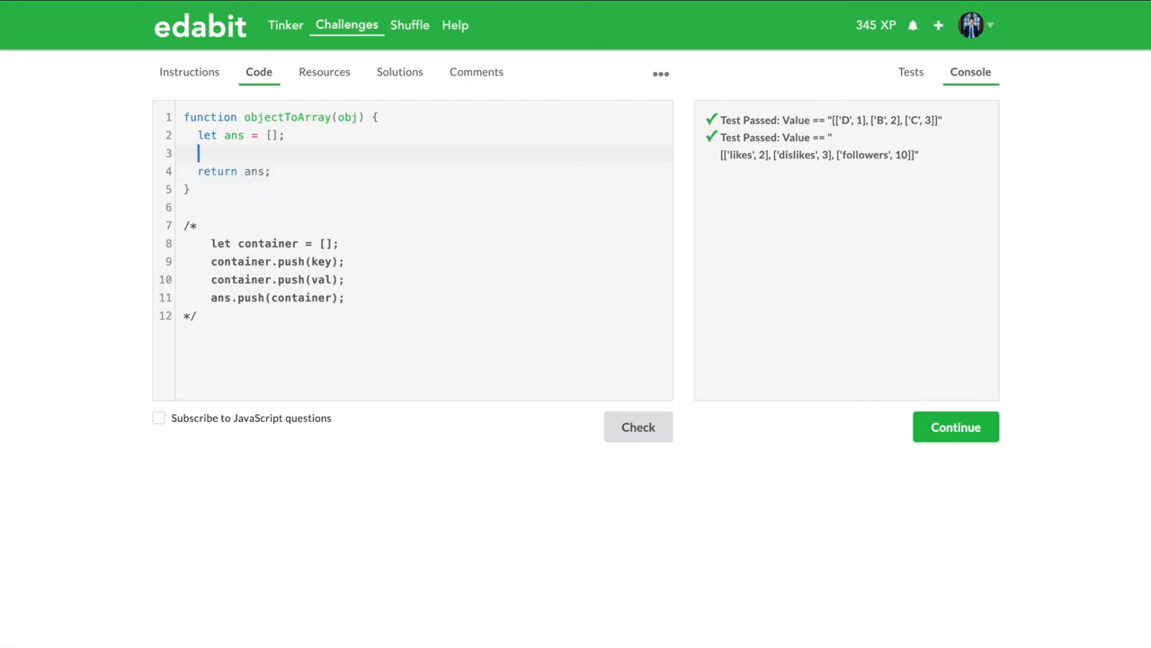
pyautogui.press('Enter')
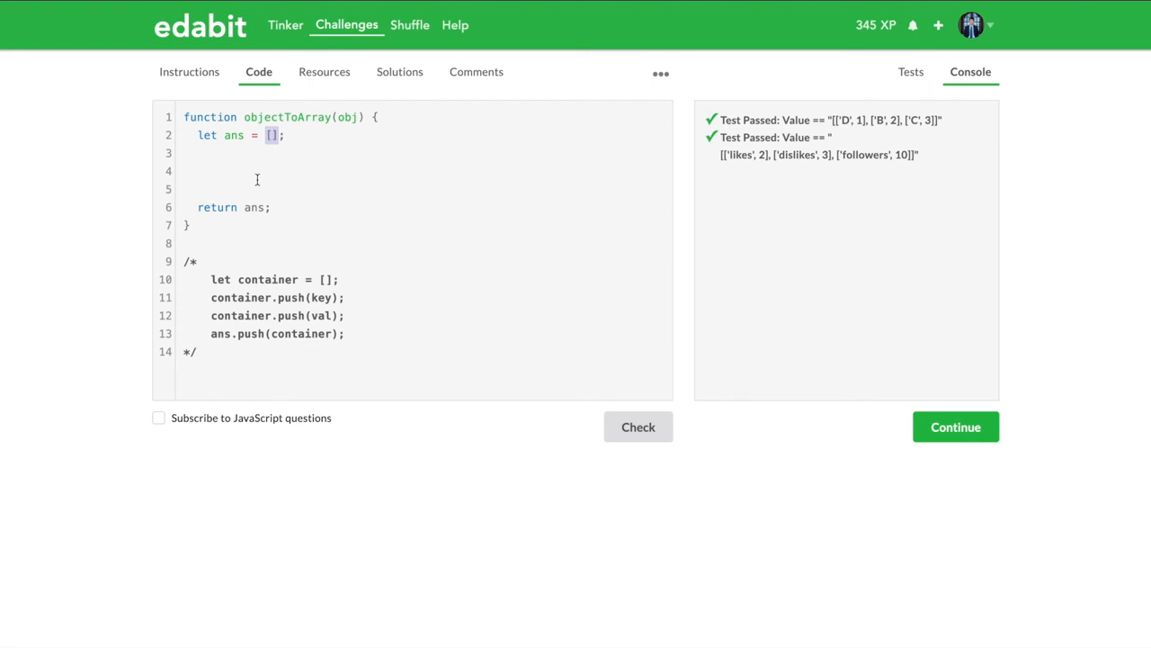
# Add a for (let key in obj) { loop inside the function
pyautogui.click(245, 171)
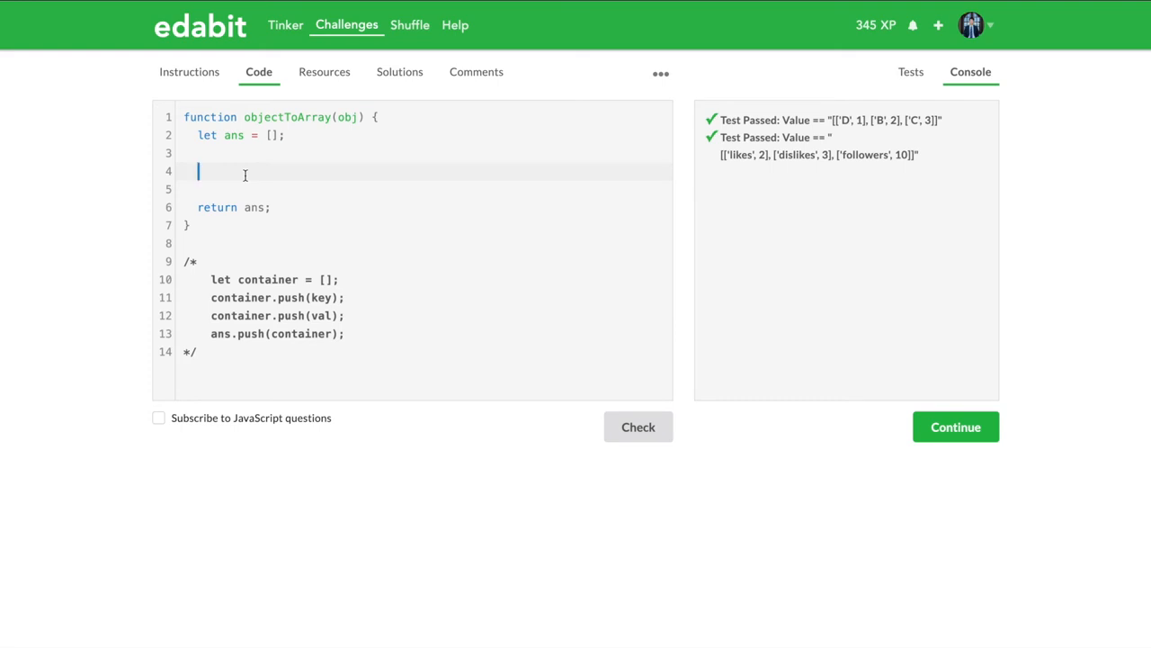
pyautogui.write('for(l')
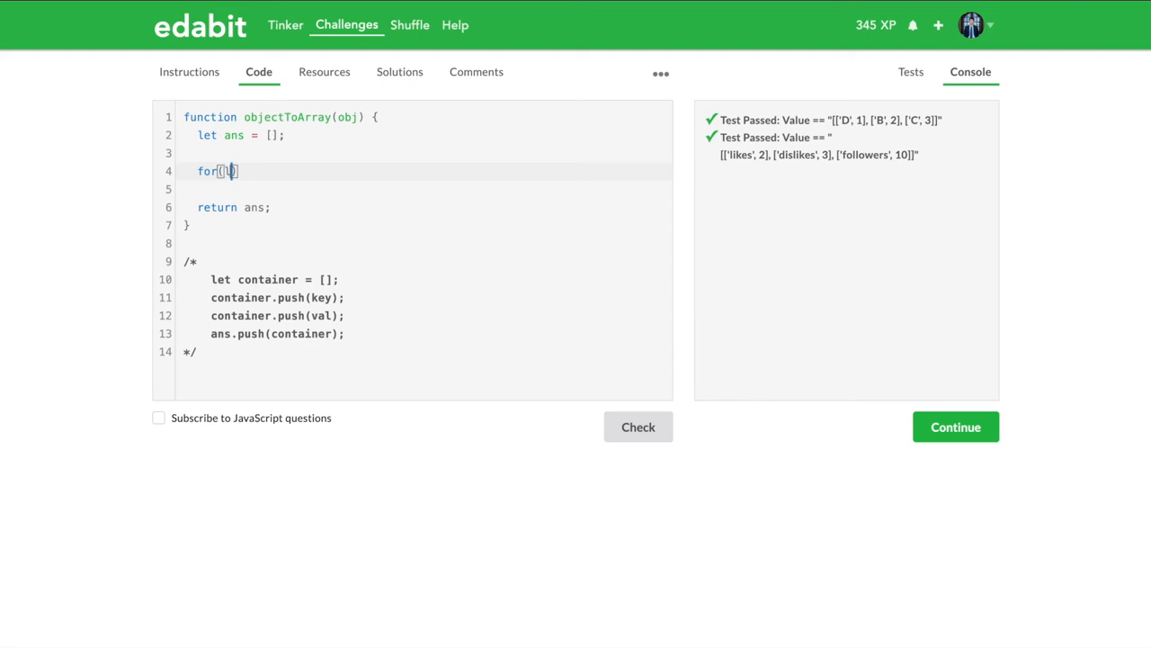
pyautogui.write('let key in obj)')
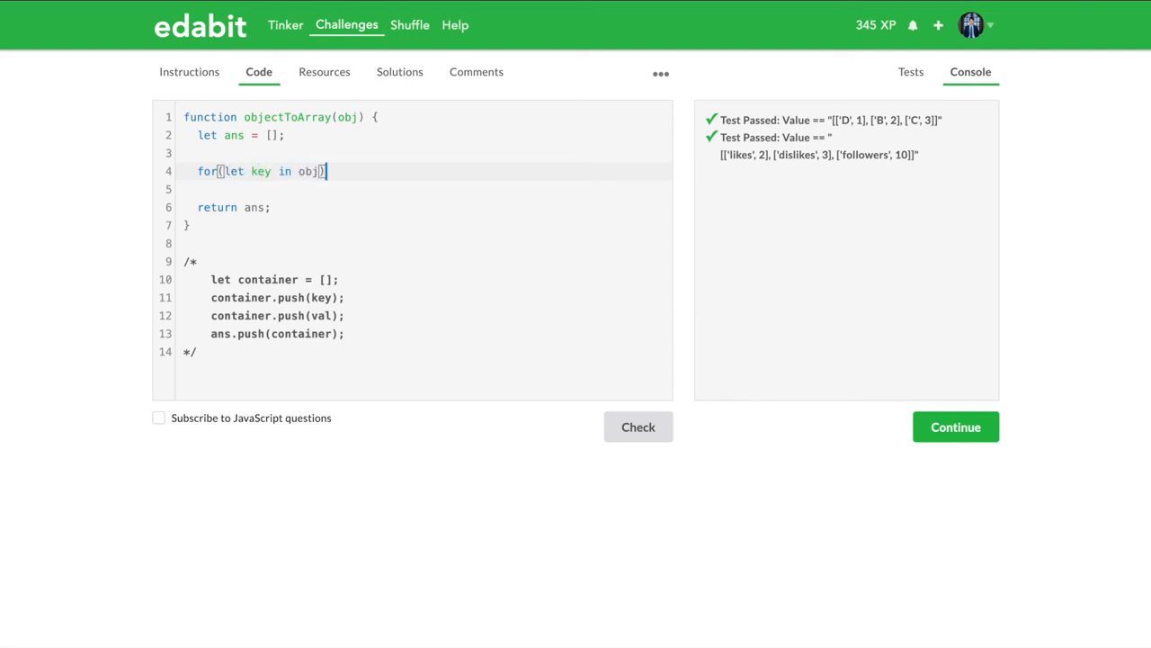
pyautogui.write('{')
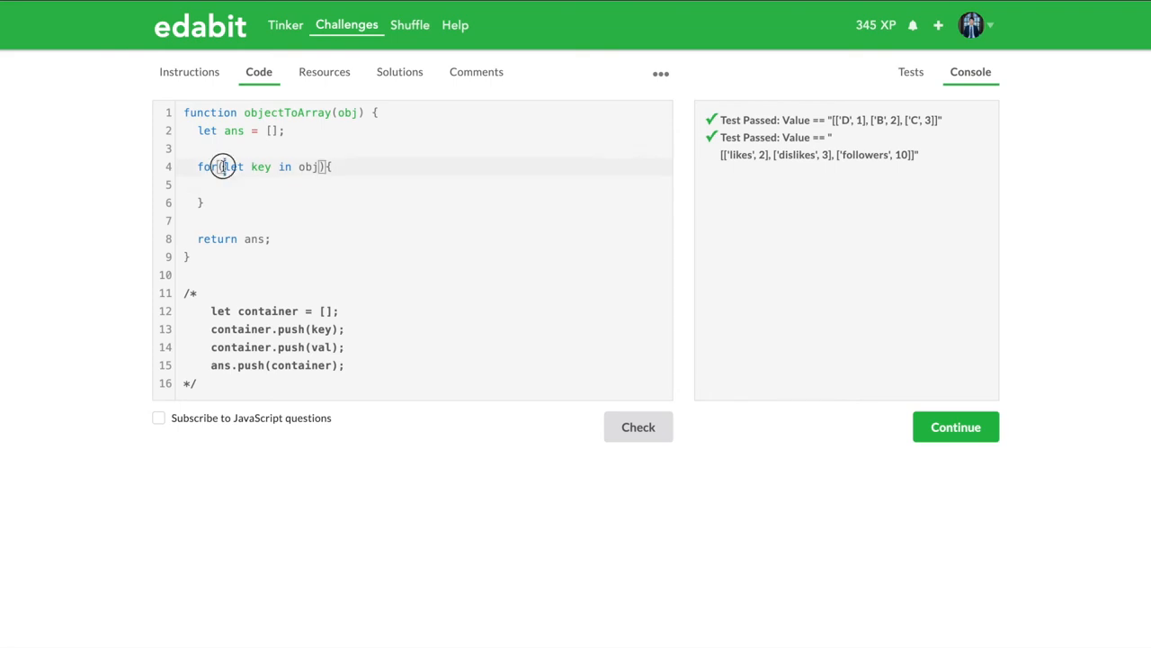
pyautogui.moveTo(223, 167); pyautogui.dragTo(322, 166)
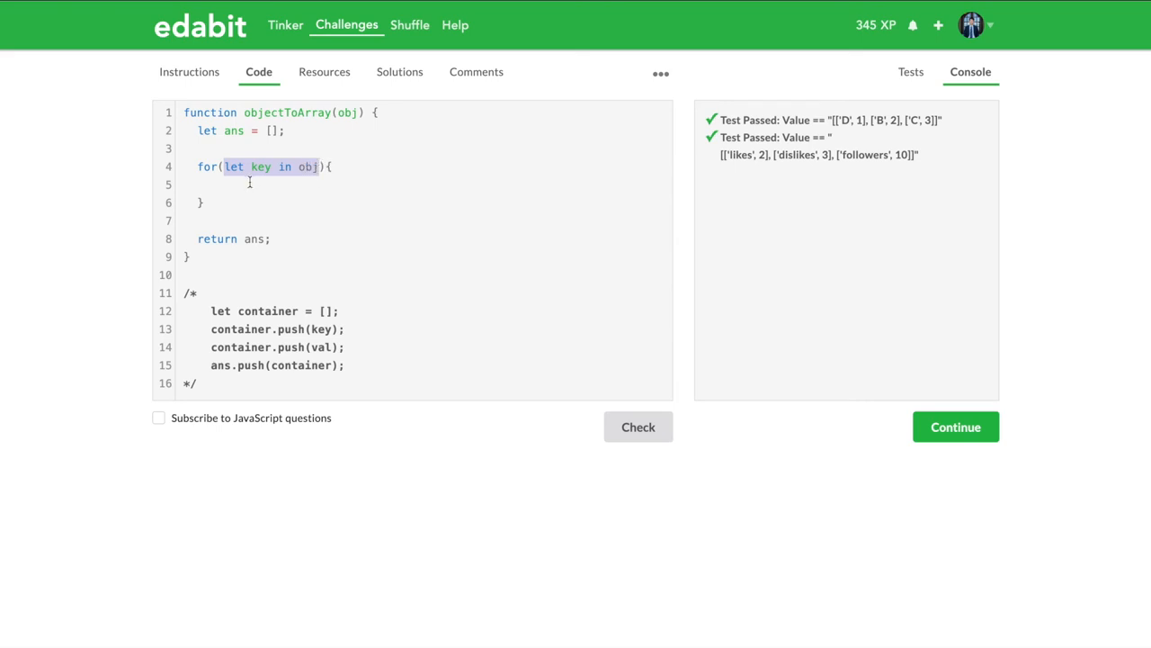
# Inside the loop, declare let val = obj[key]
pyautogui.write('let')
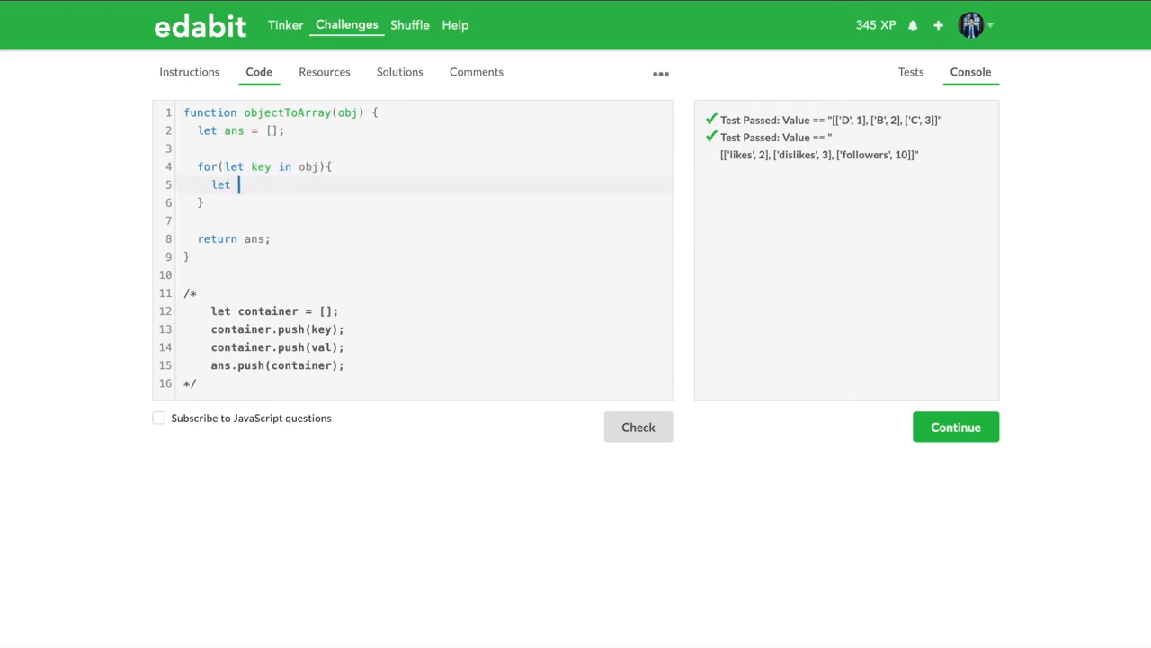
pyautogui.write('val =')
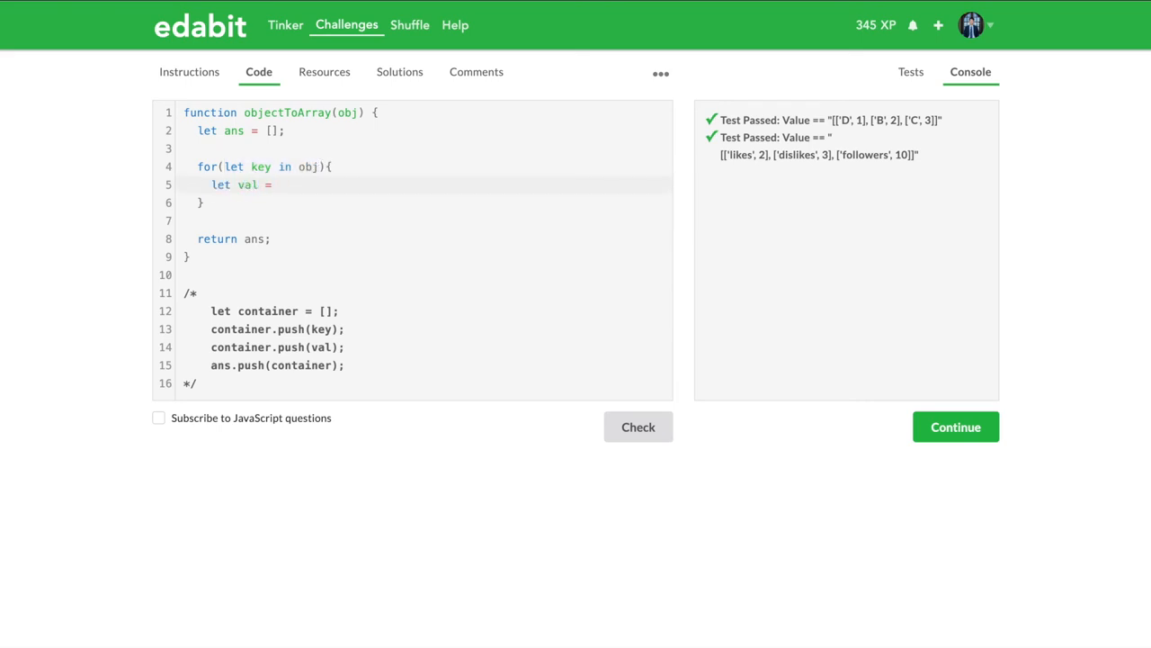
pyautogui.click(278, 184)
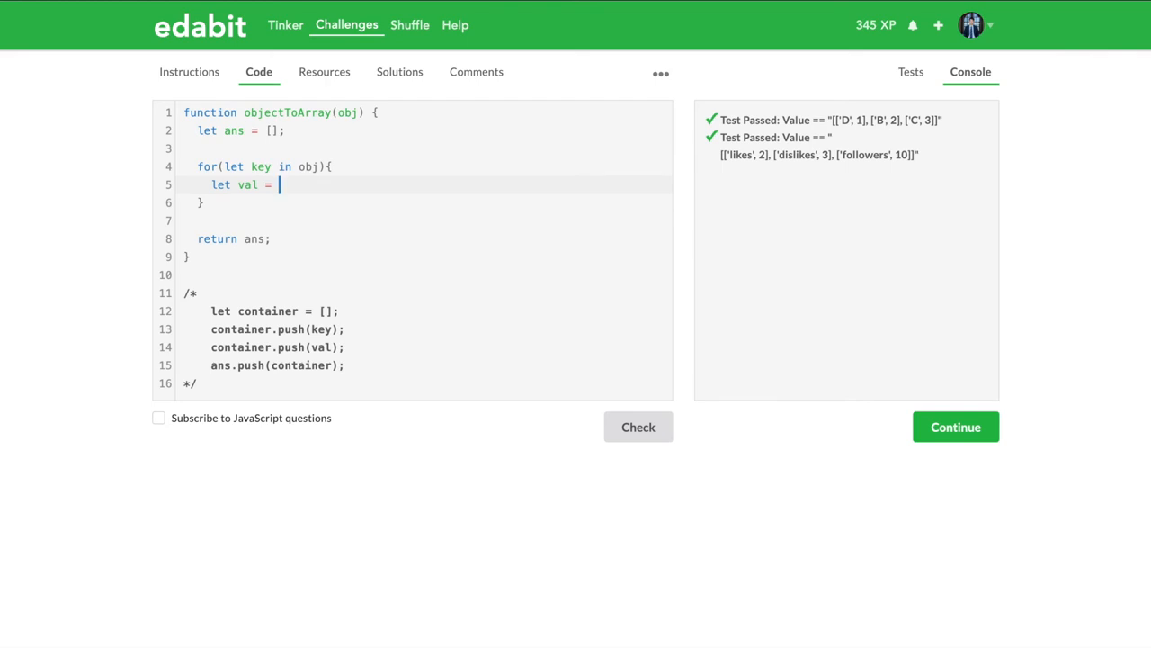
pyautogui.write('obj')
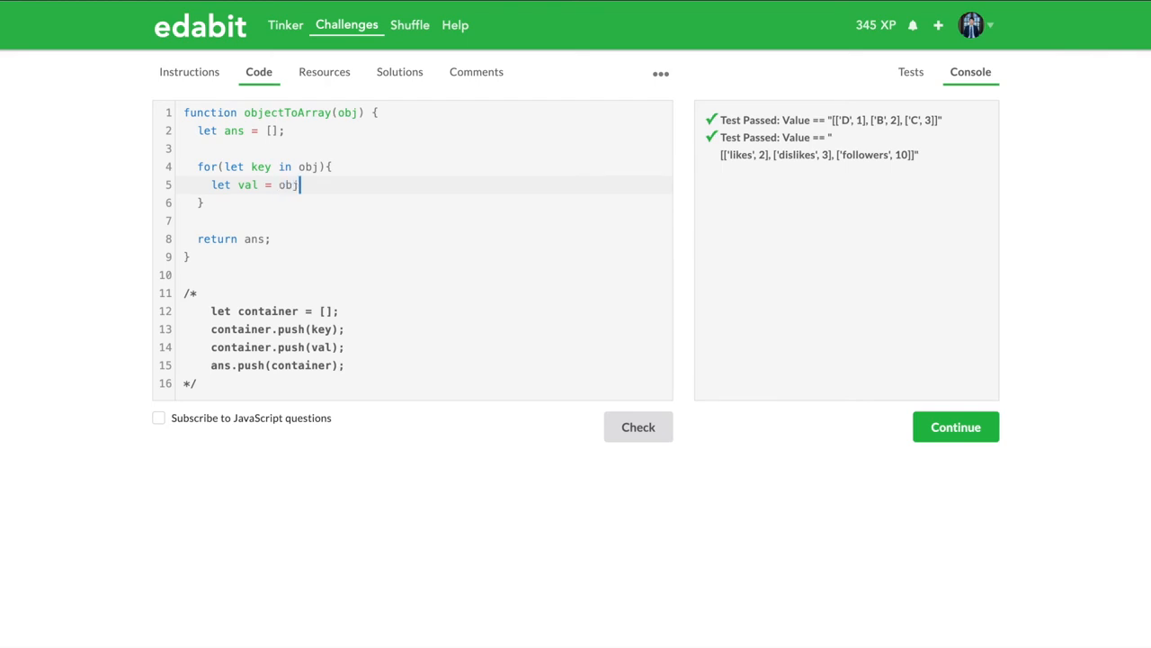
pyautogui.write('[]')
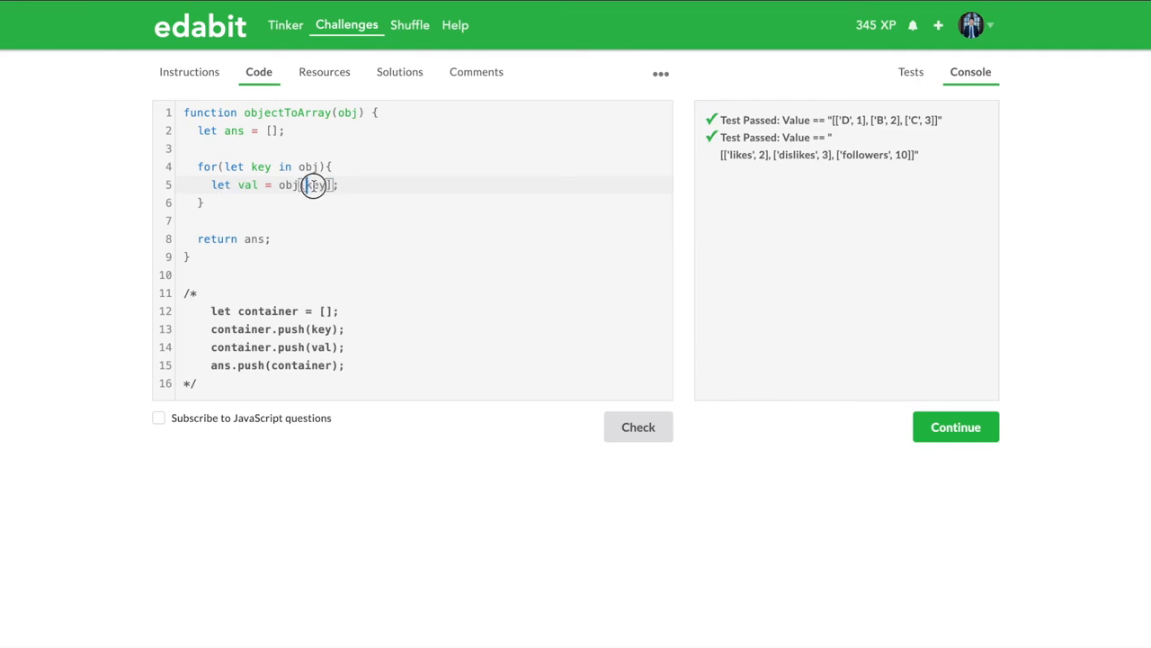
pyautogui.doubleClick(317, 184)
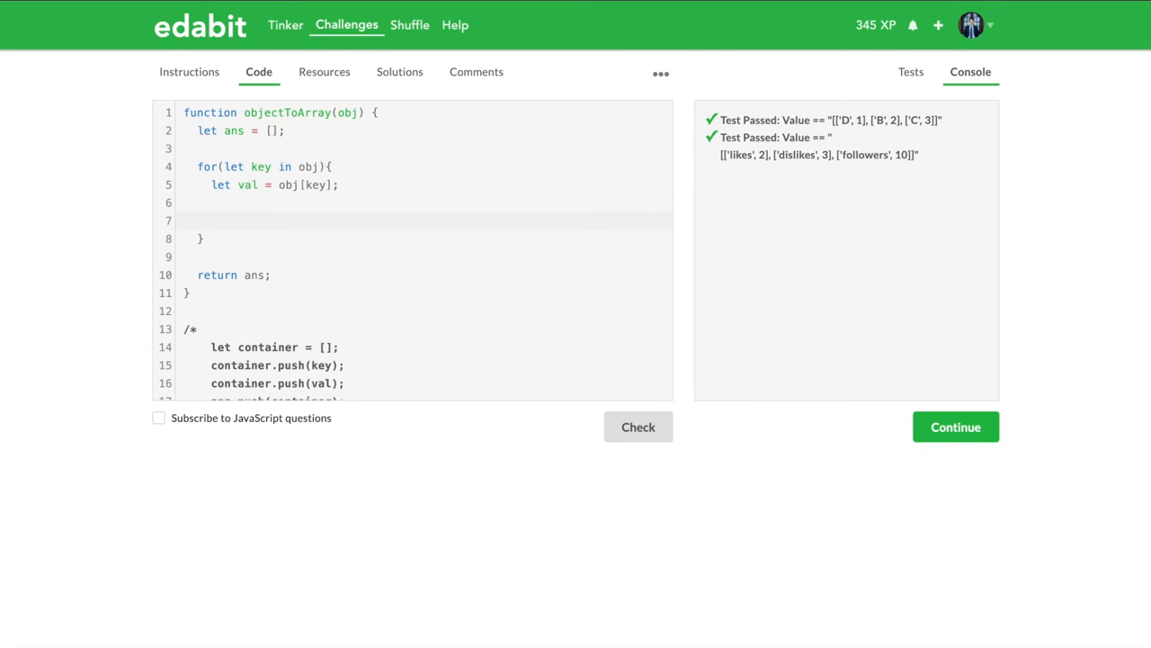
# Add ans.push([key].concat(val)); and run Check, passing both tests
pyautogui.write('ans.')
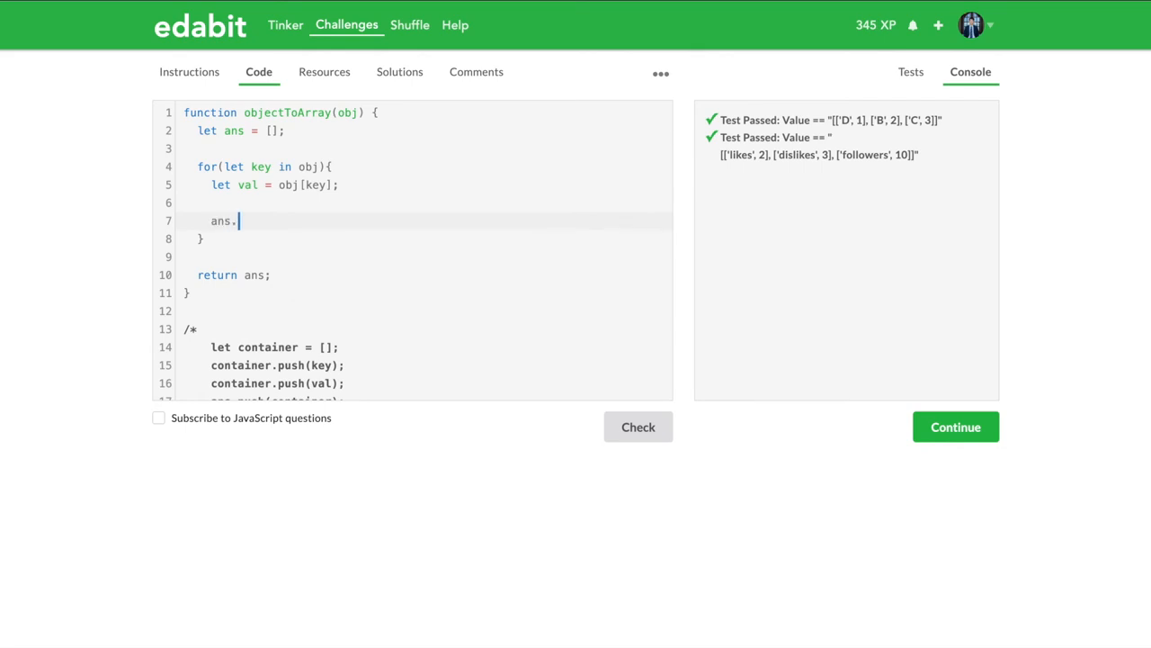
pyautogui.write('p')
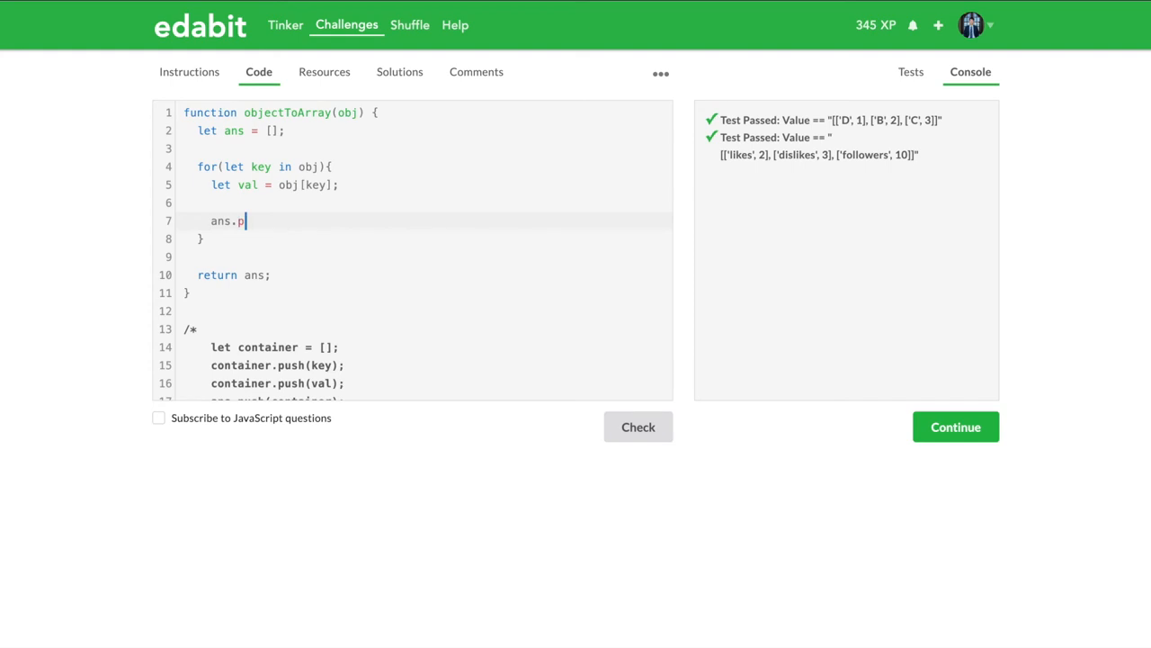
pyautogui.write('ush([])')
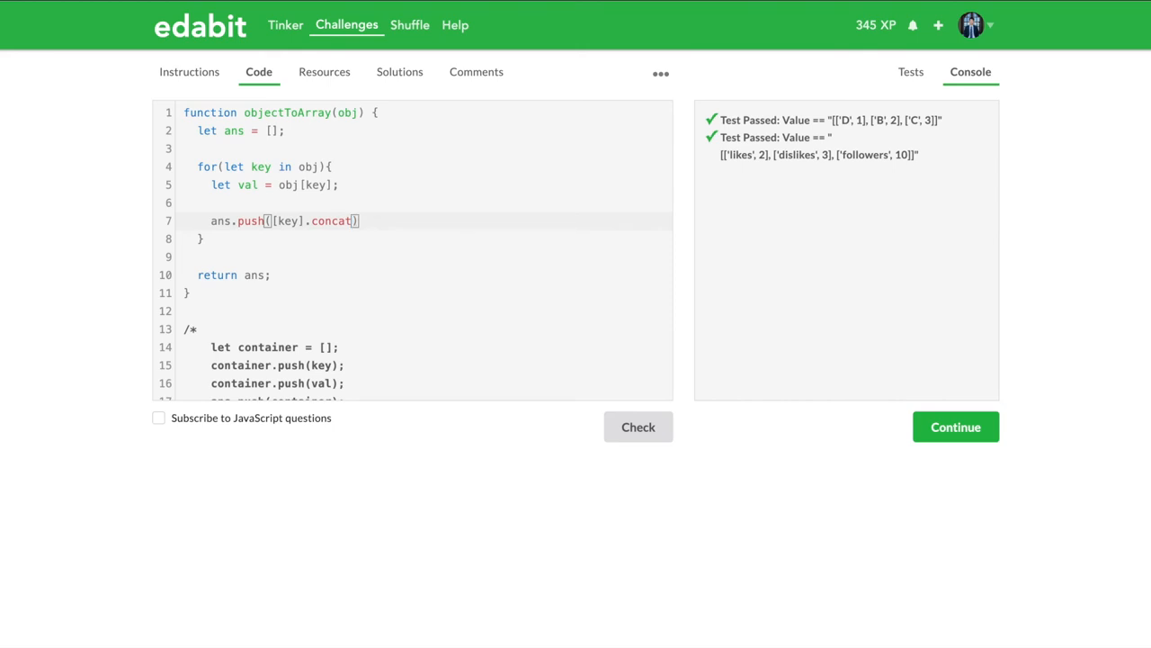
pyautogui.write('val')
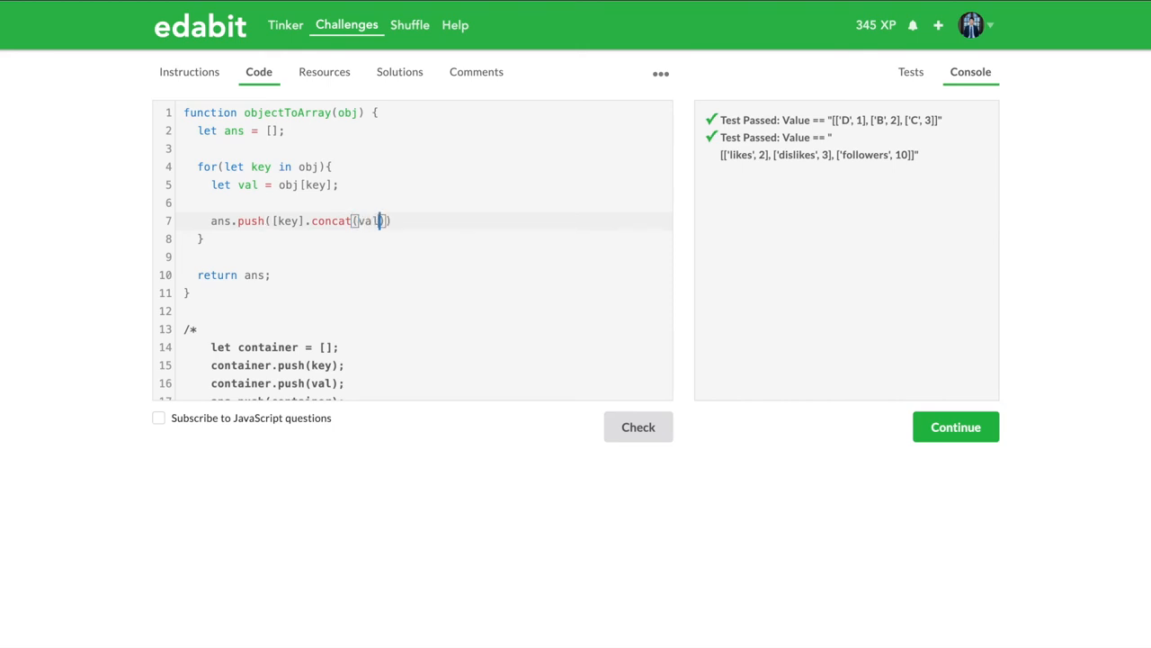
pyautogui.write(');')
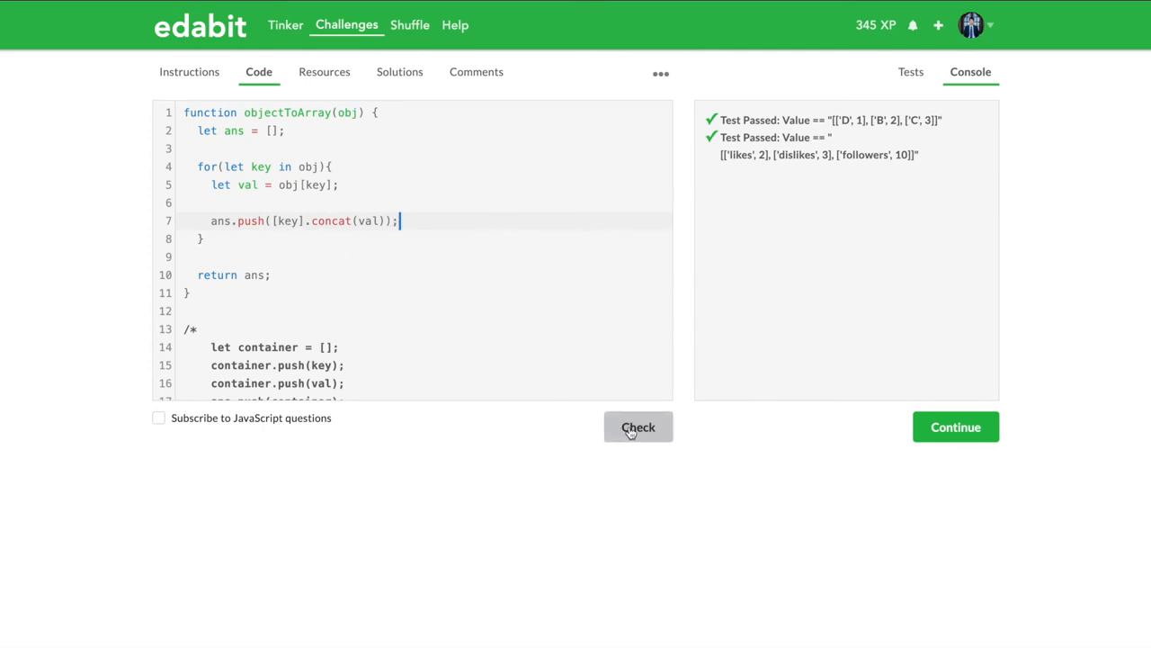
pyautogui.click(637, 427)
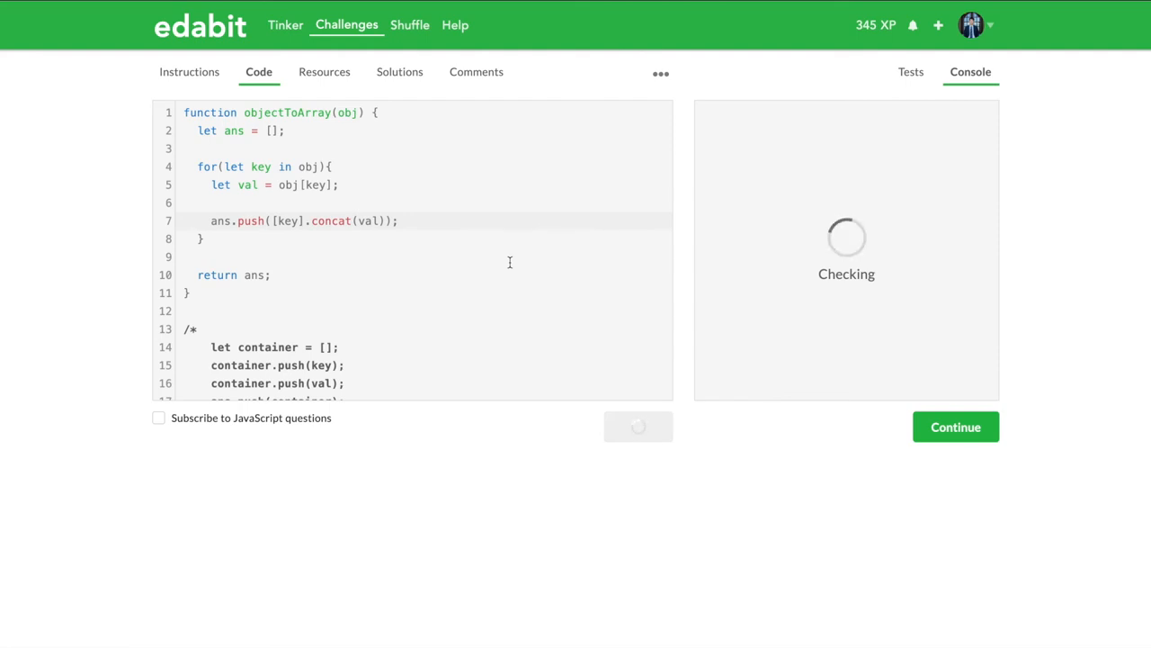
pyautogui.click(638, 426)
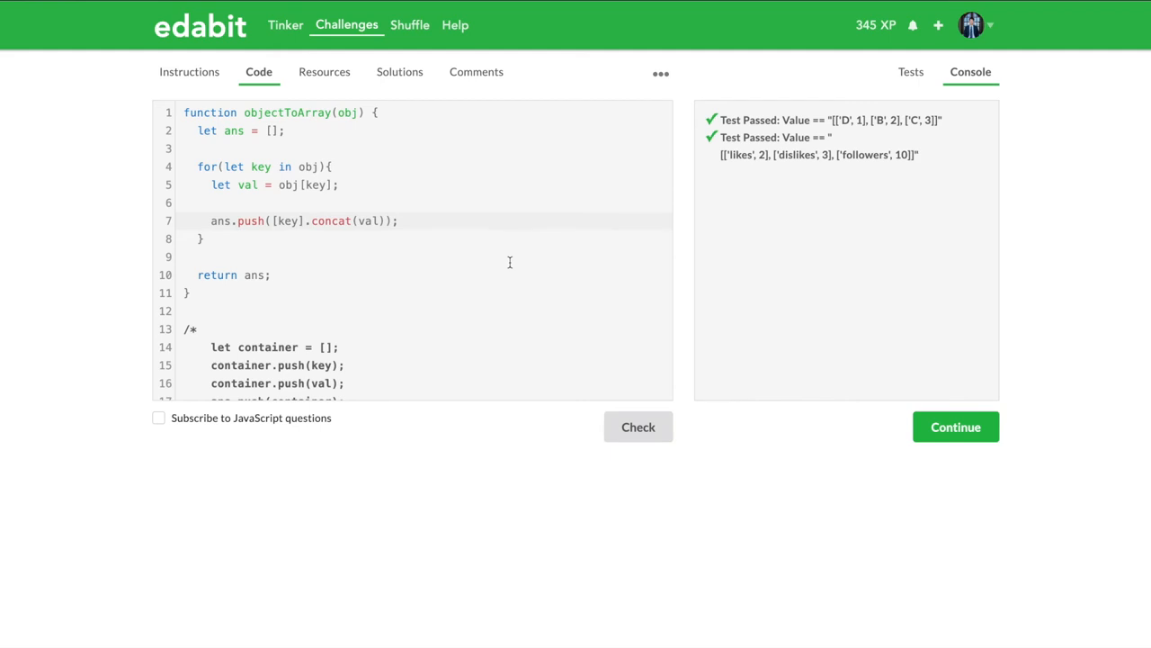
# Push [key,val] pairs and comment out the ans.push([key].concat(val)) line with //
pyautogui.click(910, 72)
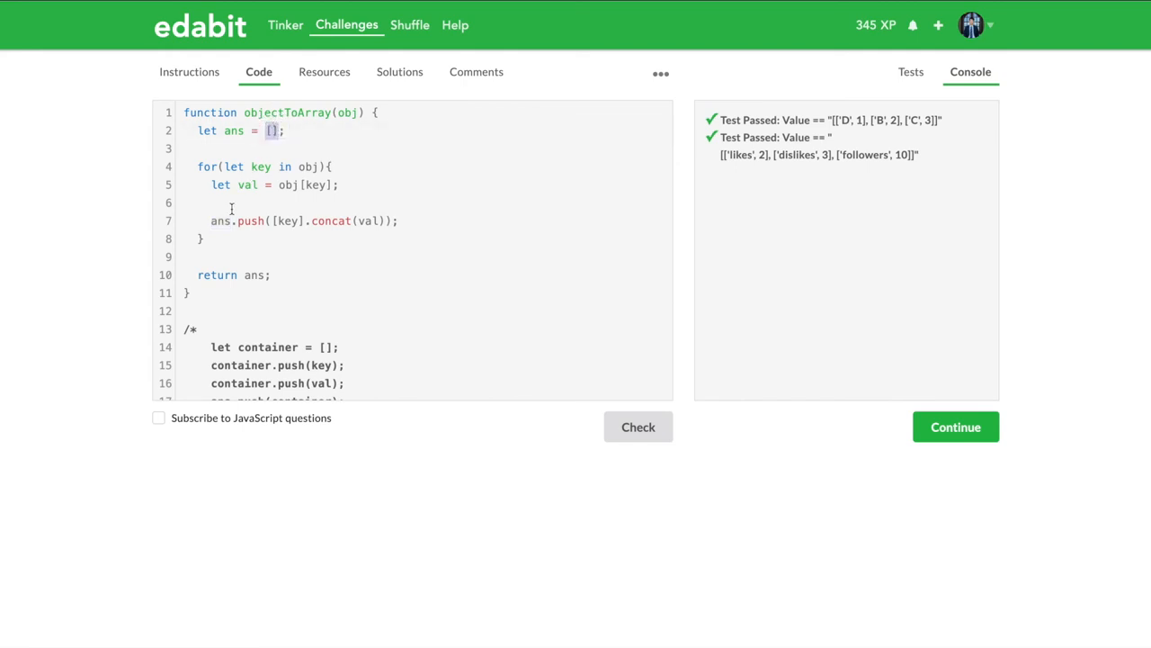
pyautogui.doubleClick(286, 220)
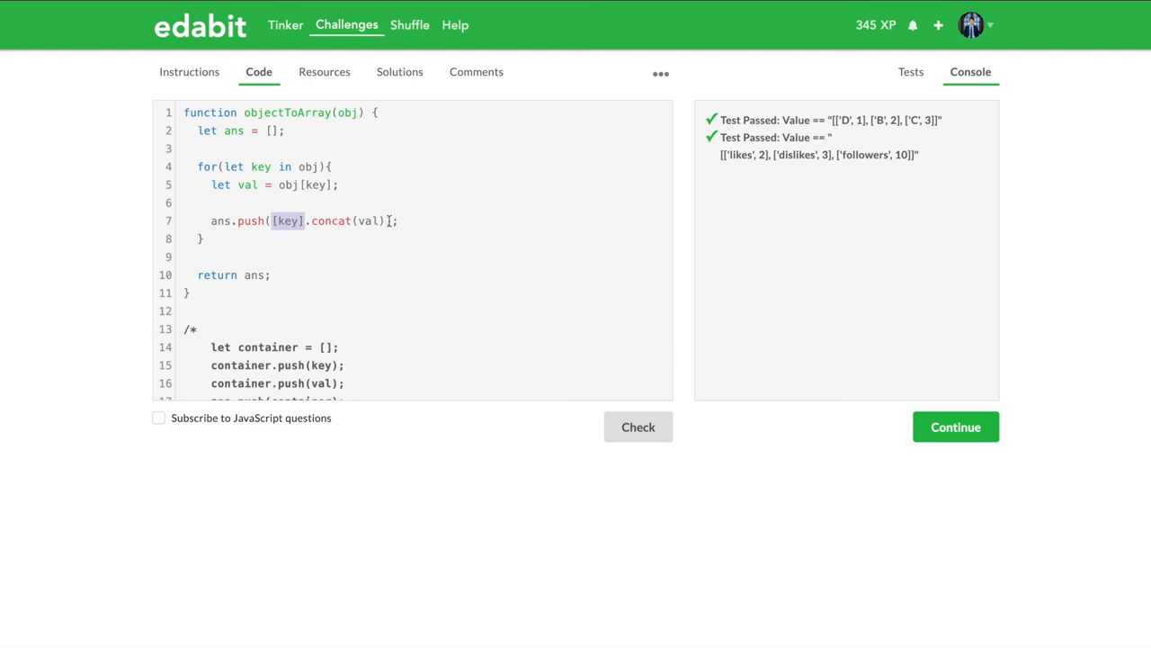
pyautogui.write('ans.push([')
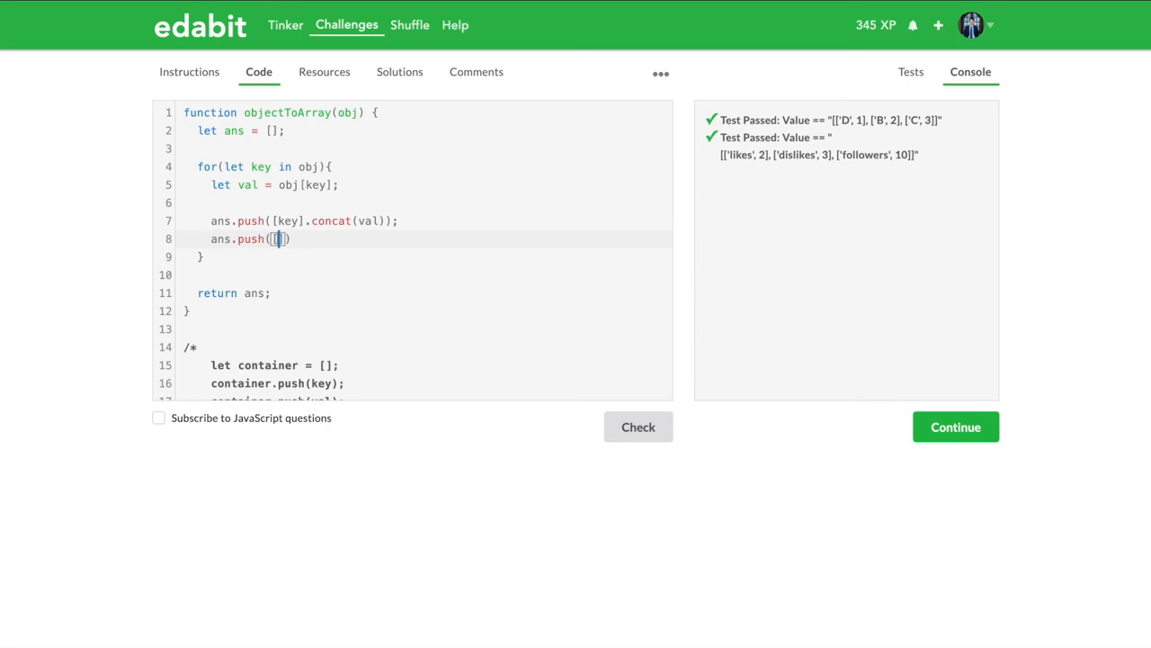
pyautogui.write('key,val')
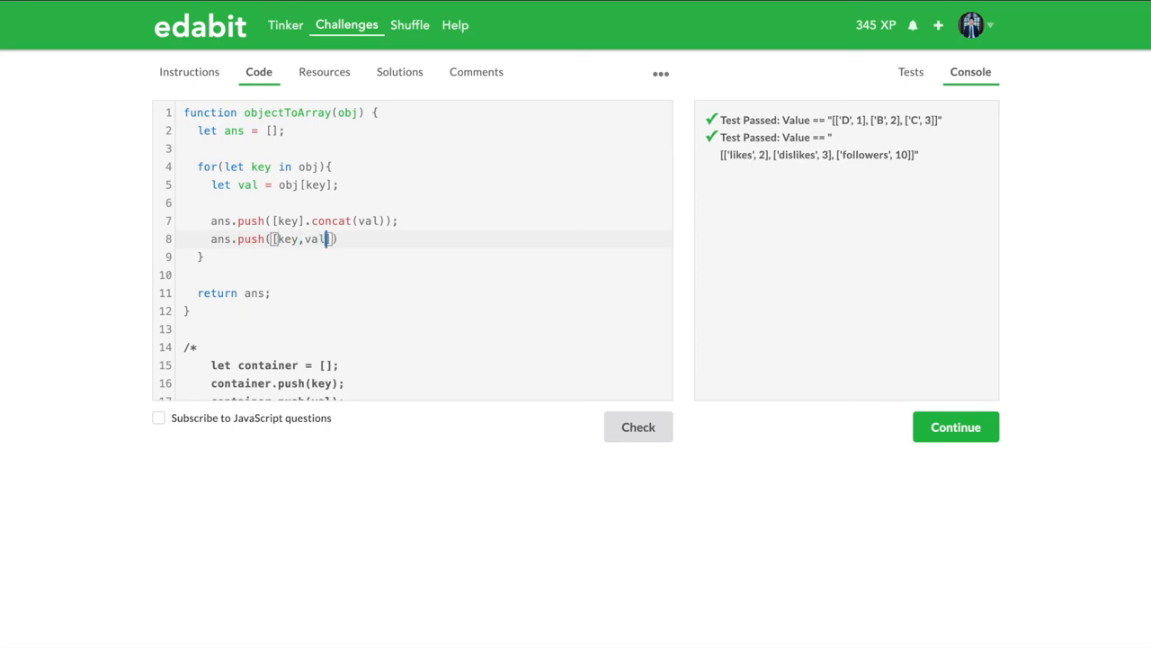
pyautogui.write('//')
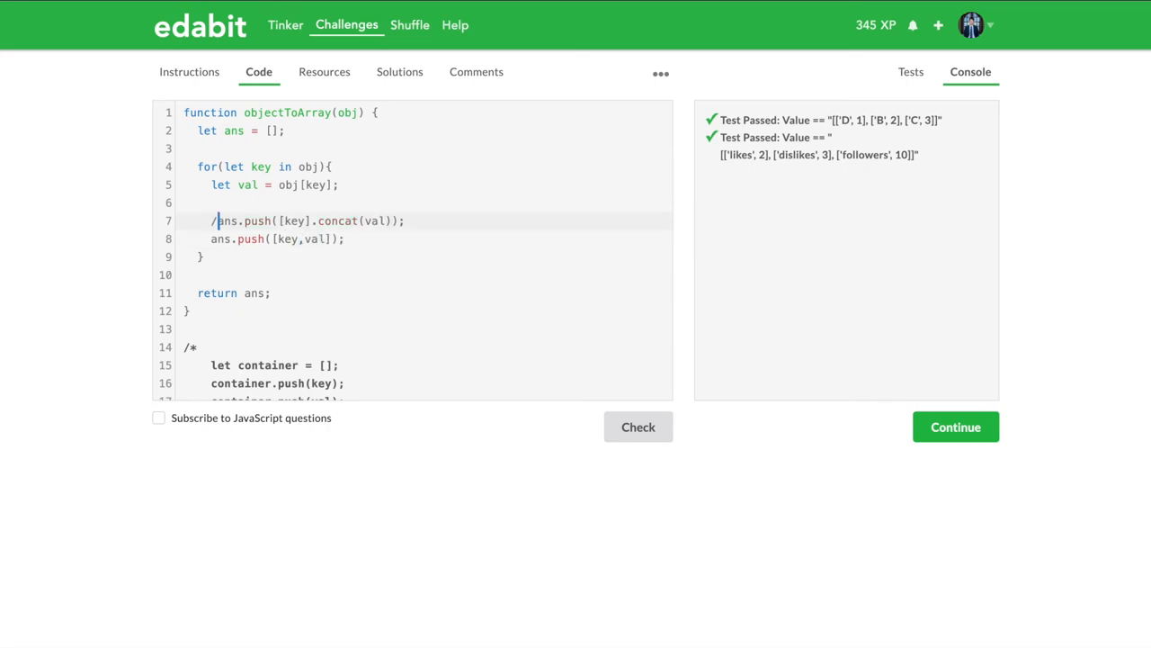
pyautogui.click(638, 427)
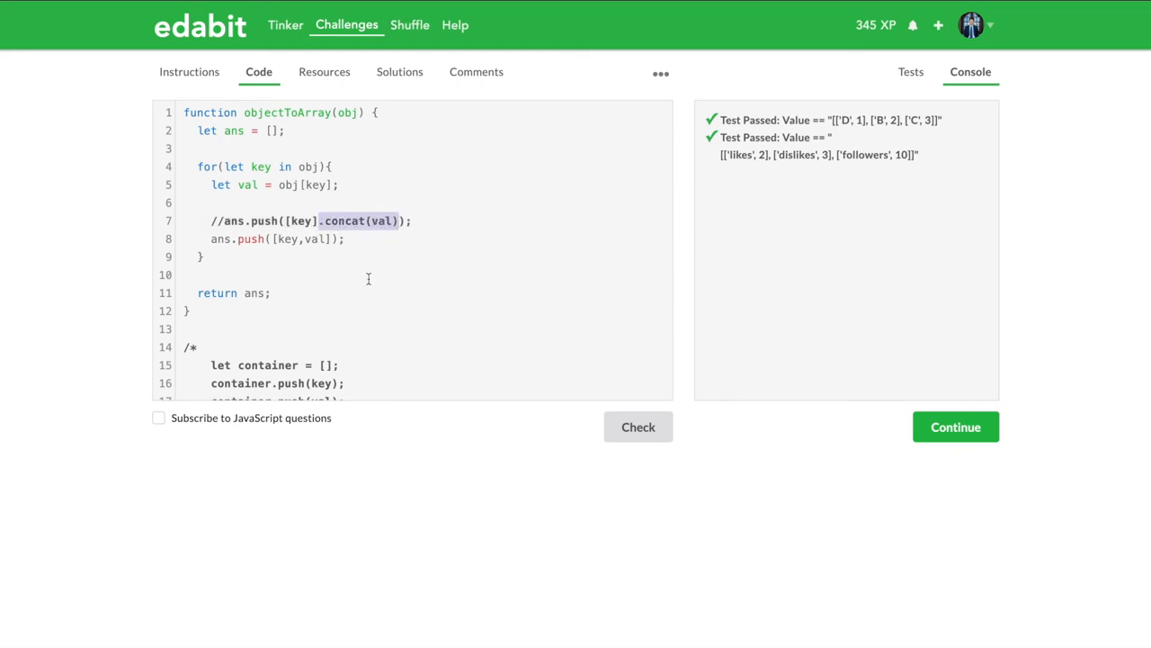
pyautogui.scroll(-3)
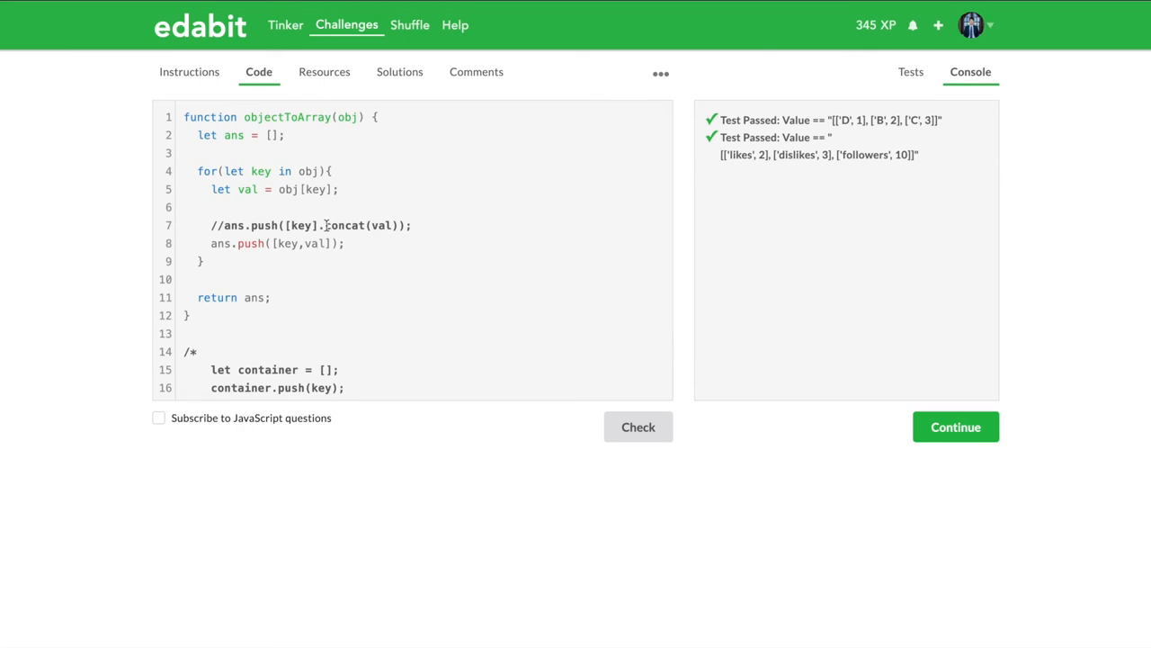
pyautogui.doubleClick(345, 225)
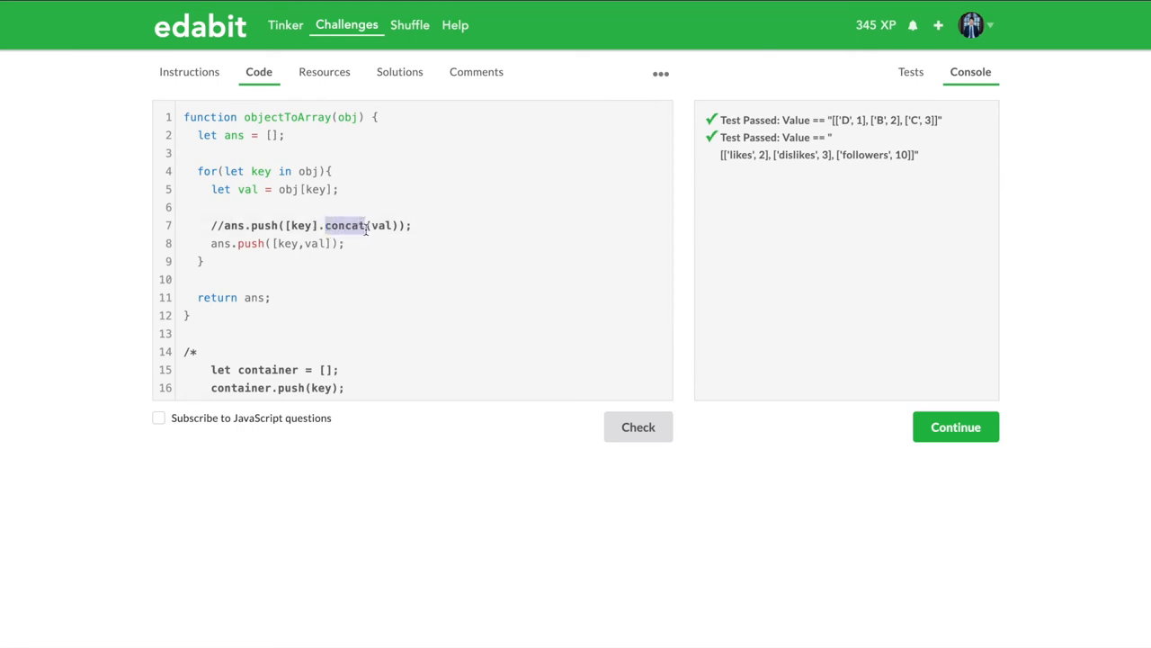
pyautogui.moveTo(445, 229)
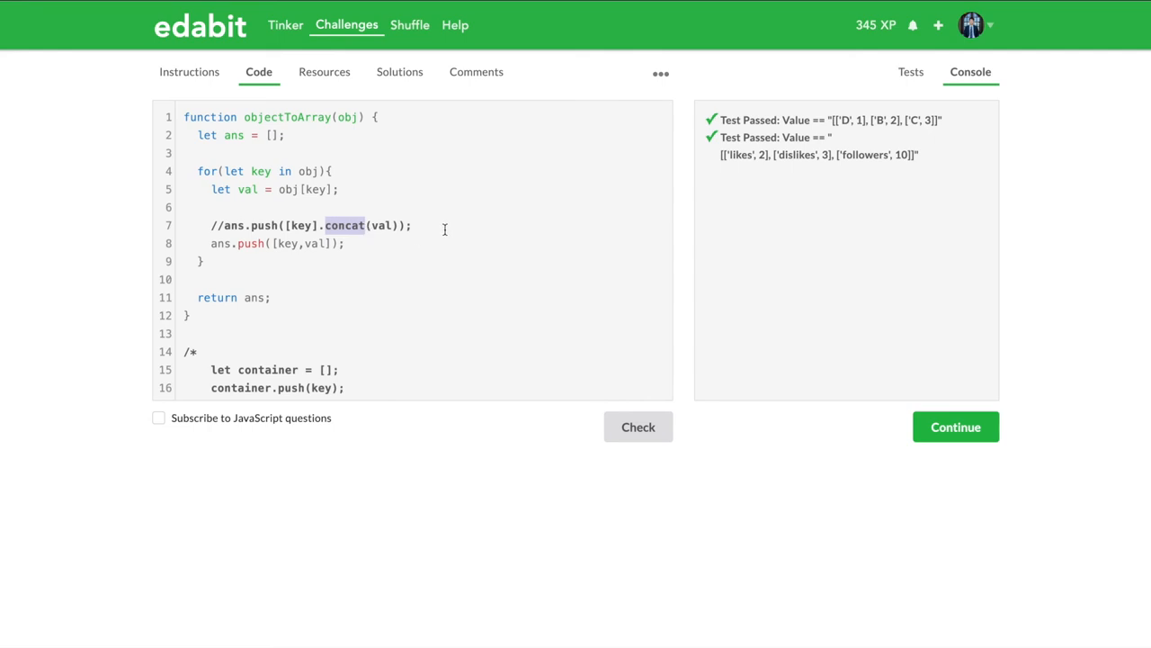
pyautogui.click(443, 228)
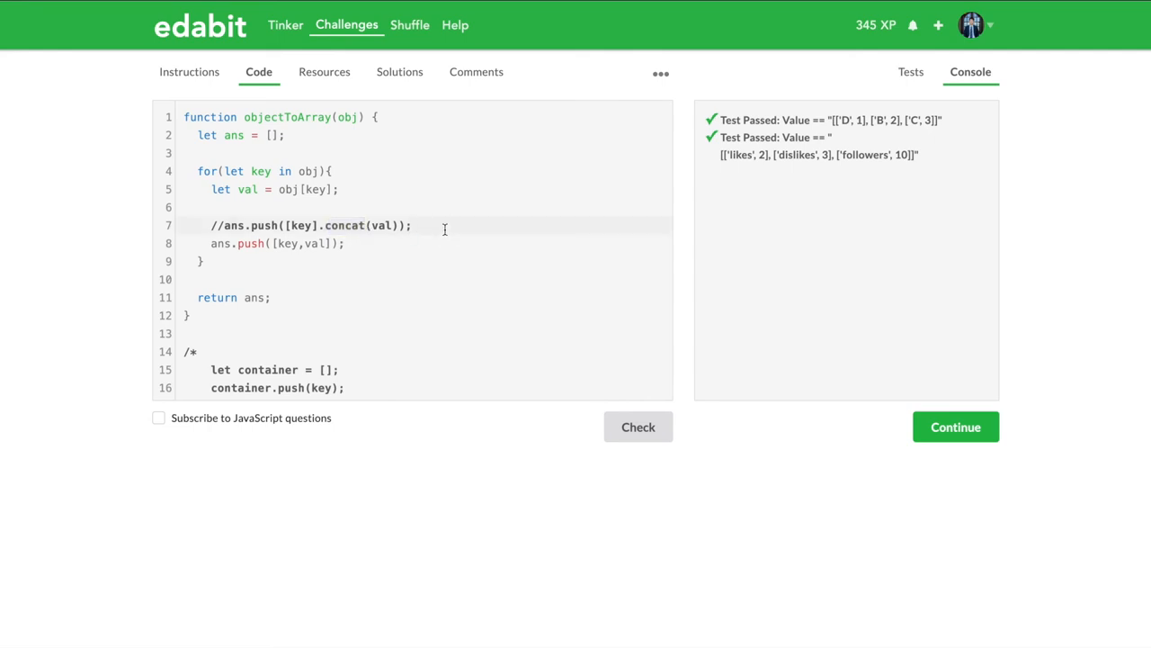
pyautogui.doubleClick(382, 225)
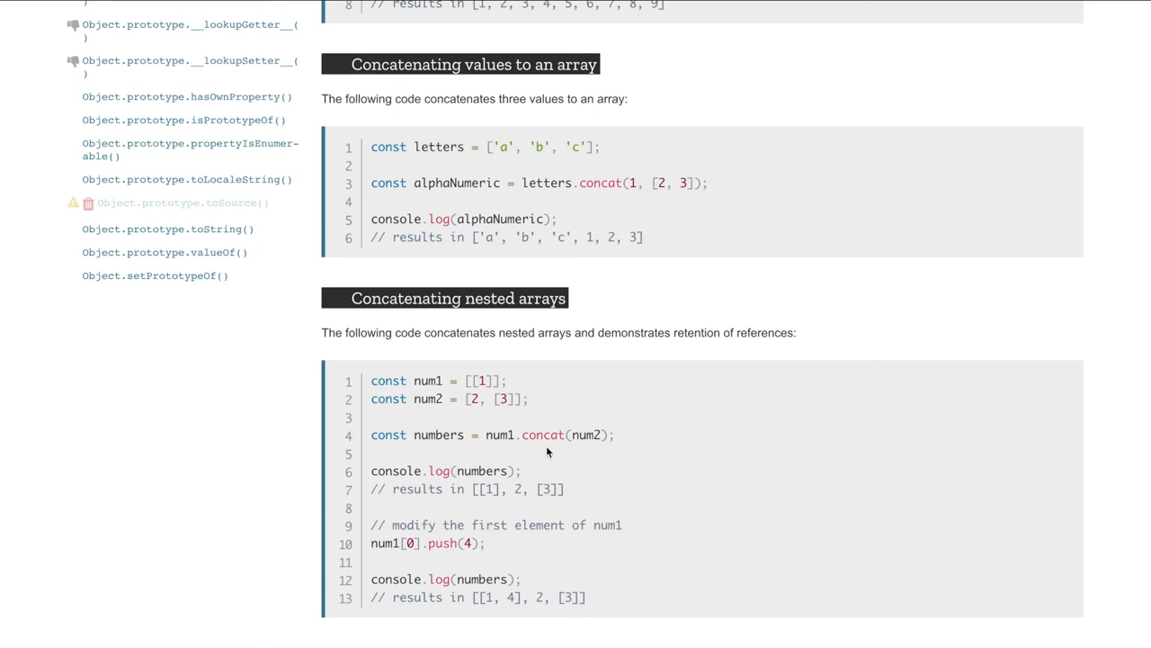
pyautogui.moveTo(533, 450)
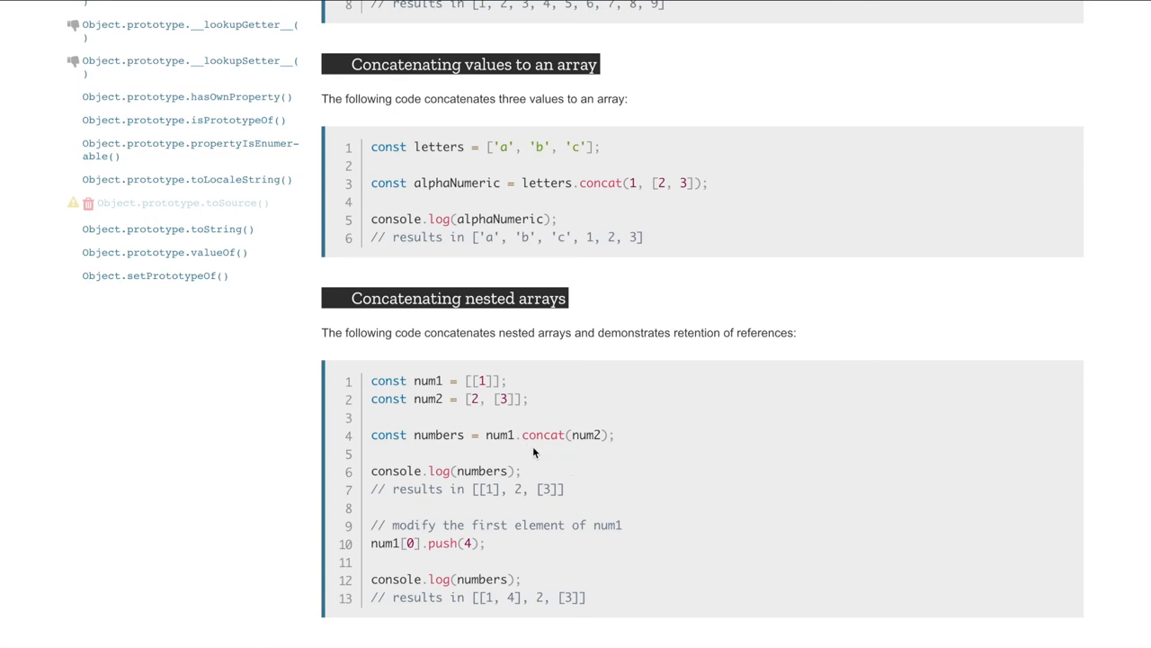
pyautogui.moveTo(567, 222)
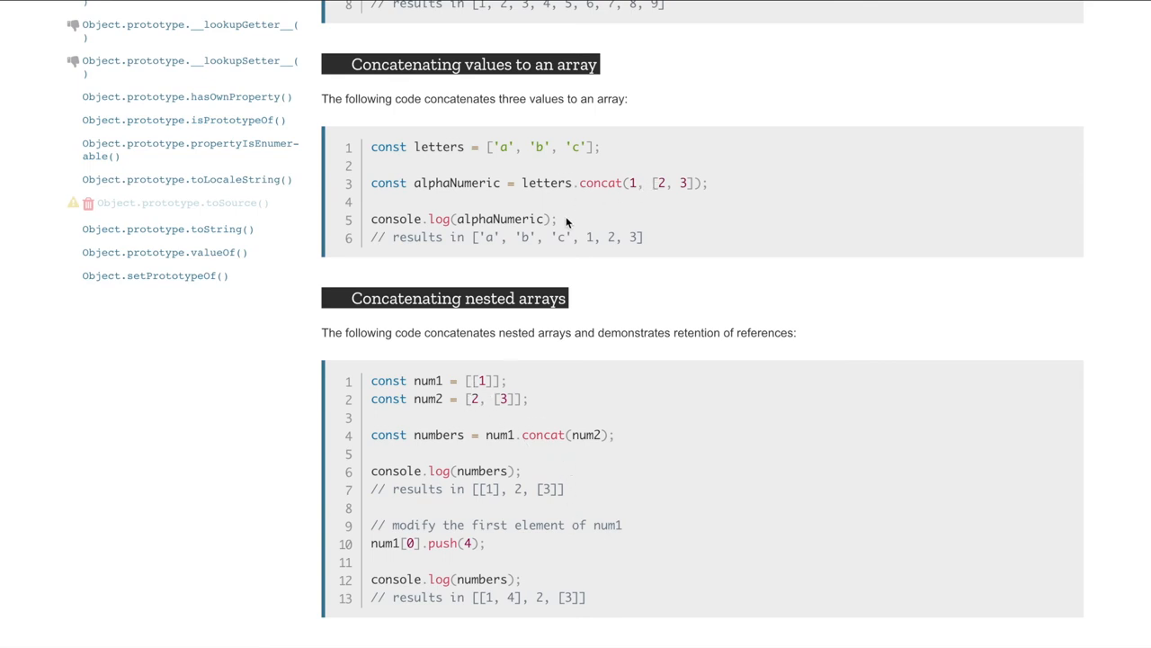
pyautogui.scroll(-3)
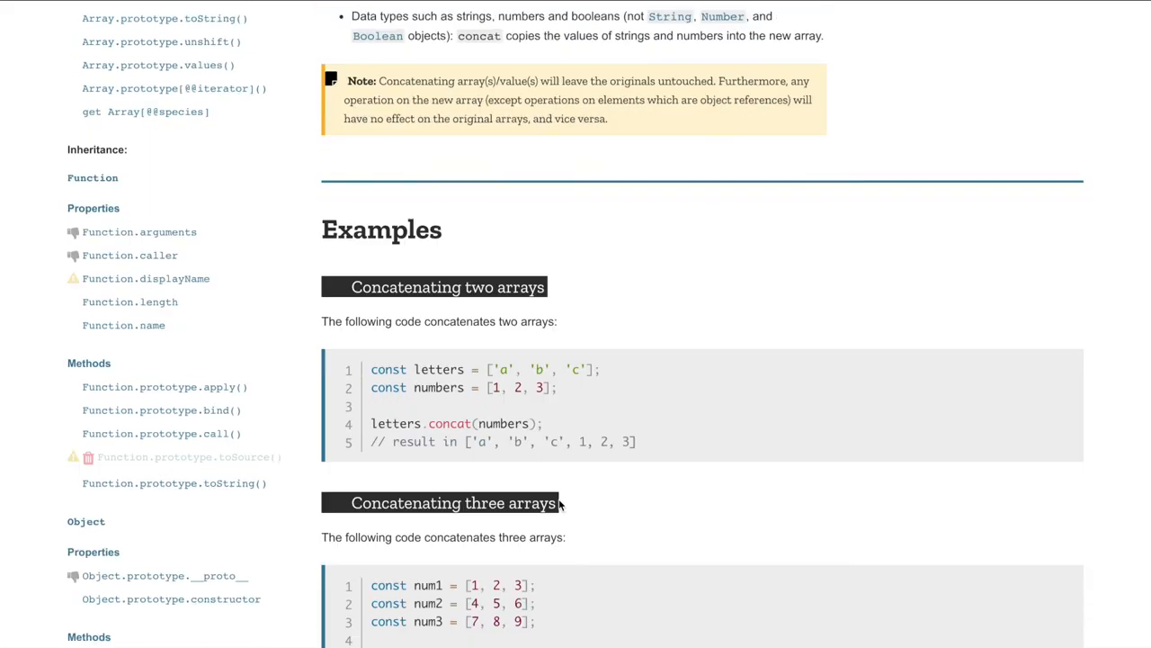
pyautogui.scroll(-3)
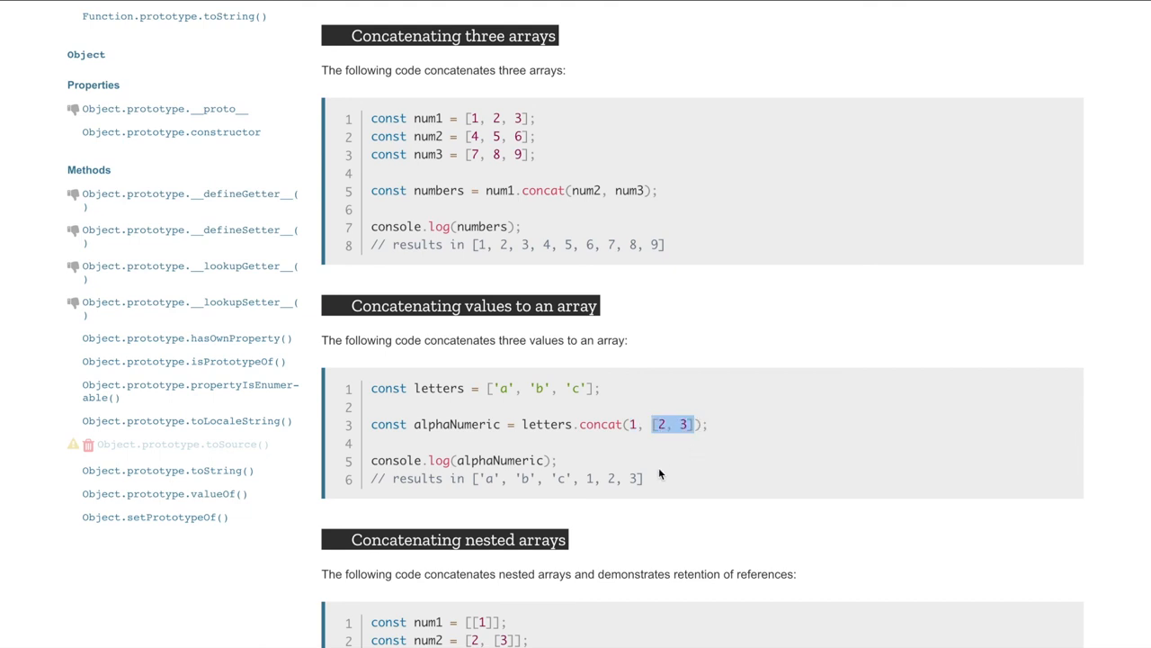
pyautogui.click(670, 478)
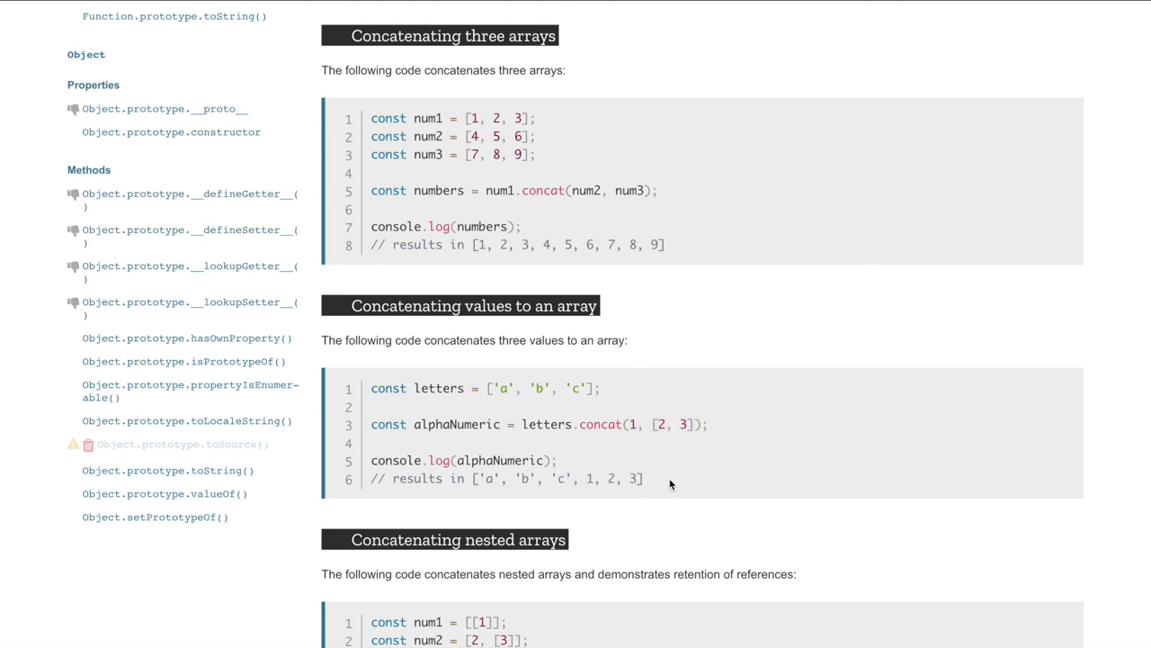
pyautogui.scroll(-3)
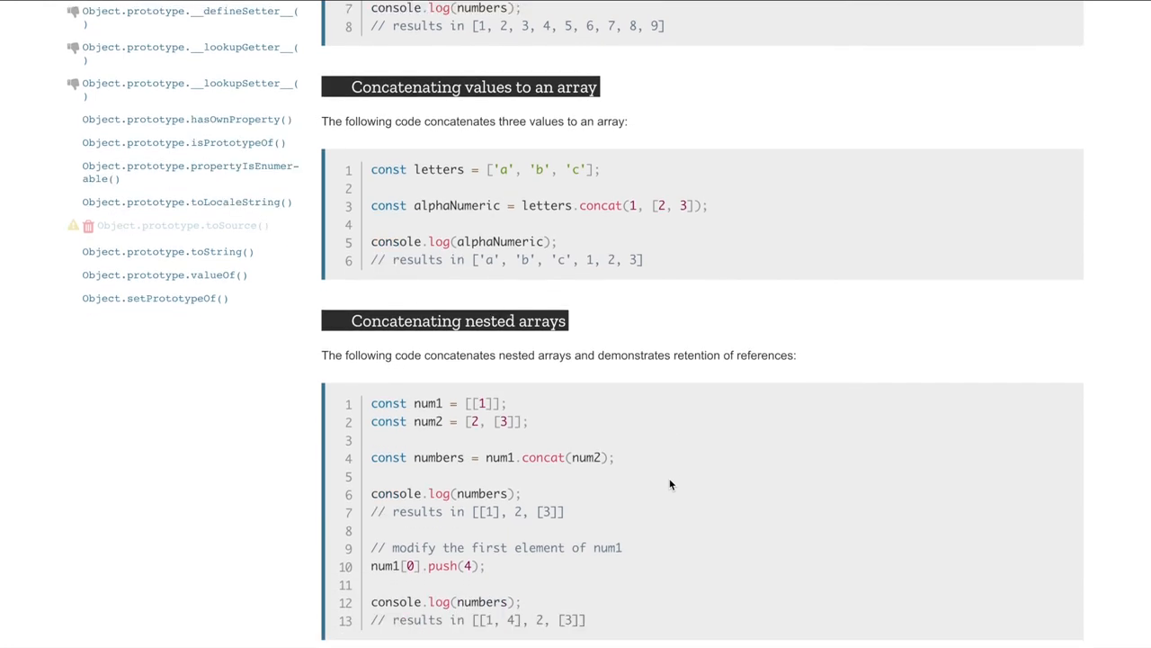
pyautogui.doubleClick(585, 457)
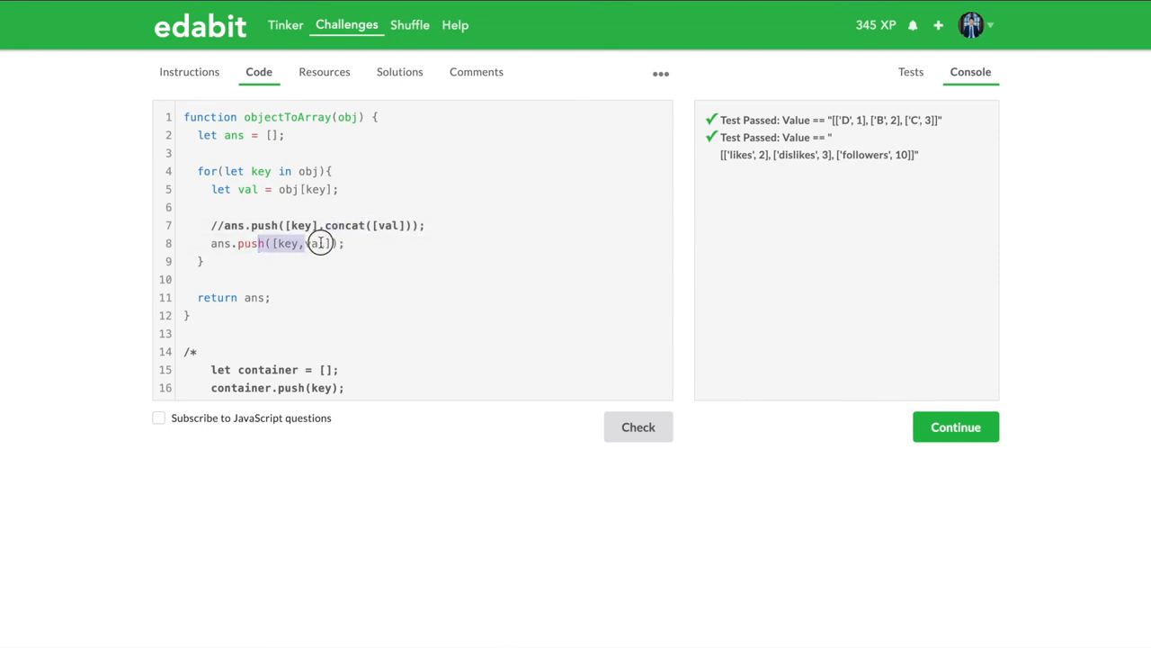
# Replace val with obj[key] in the push, so it pushes [key, obj[key]]
pyautogui.click(346, 243)
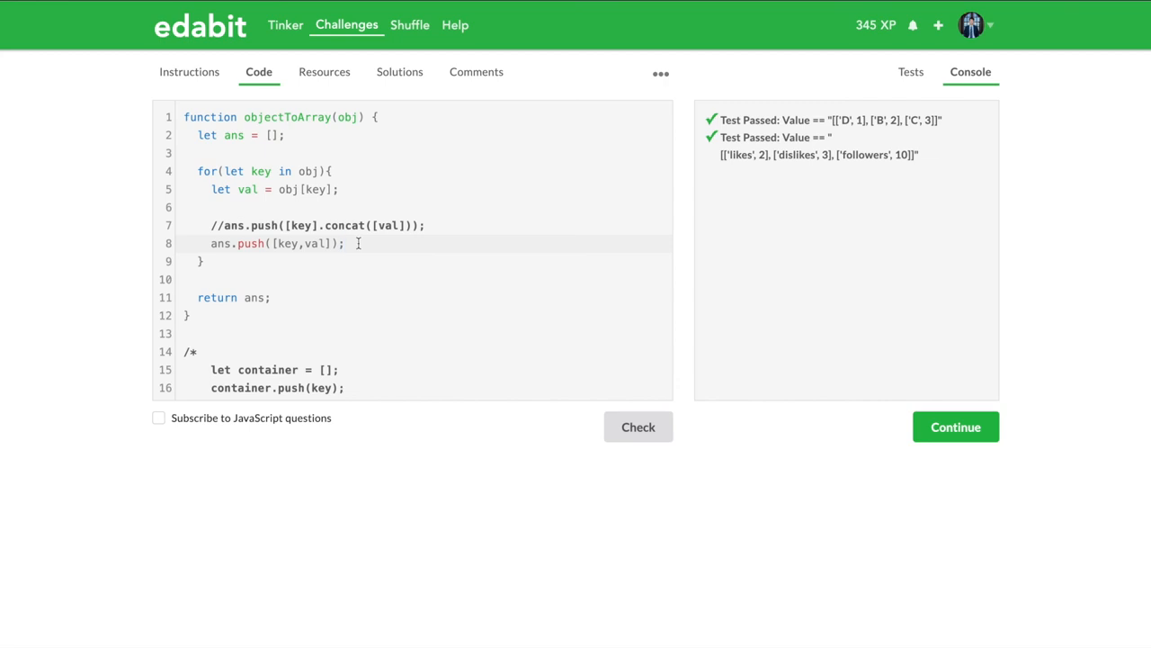
pyautogui.doubleClick(247, 188)
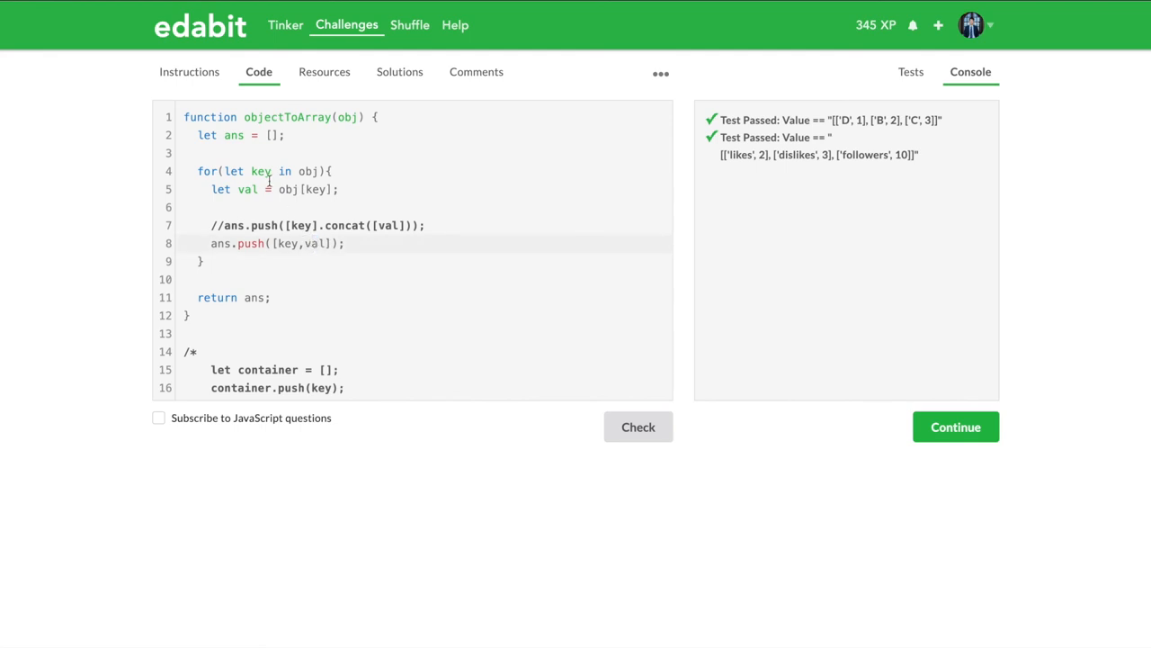
pyautogui.doubleClick(246, 189)
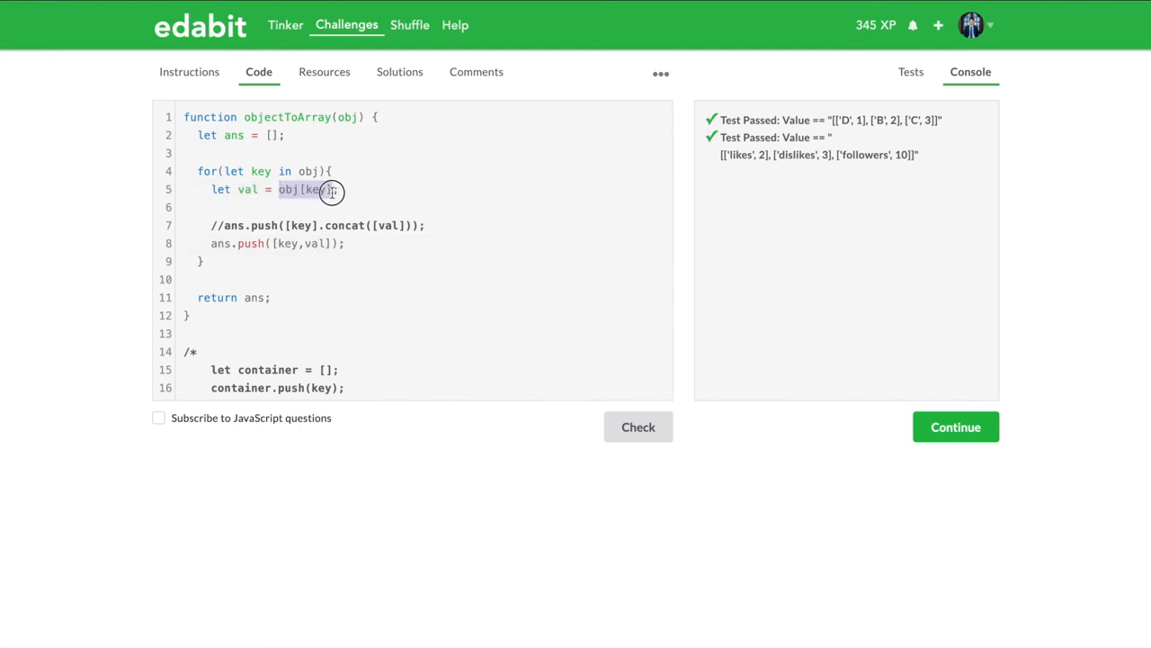
pyautogui.write('obj[key]')
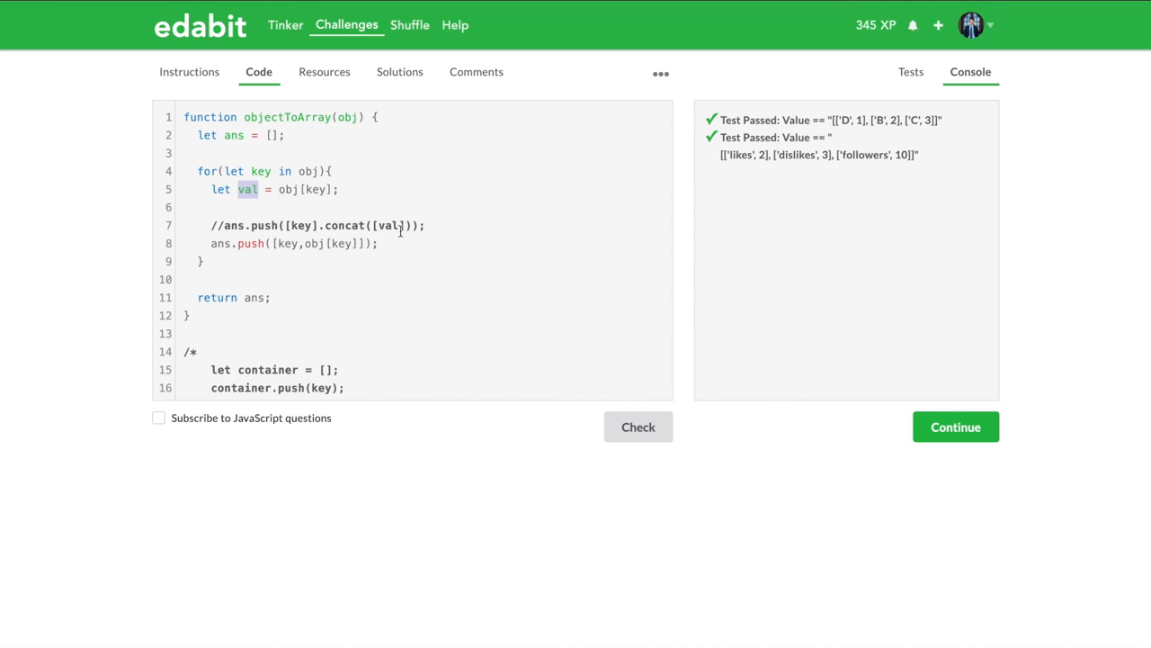
pyautogui.click(363, 189)
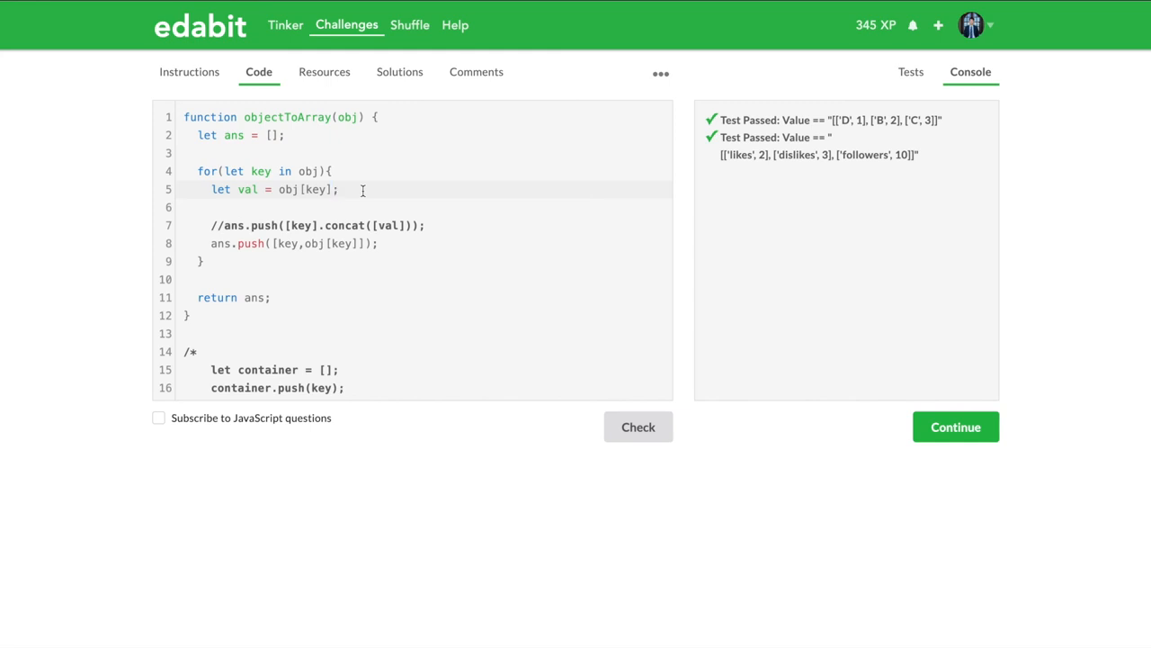
pyautogui.click(340, 188)
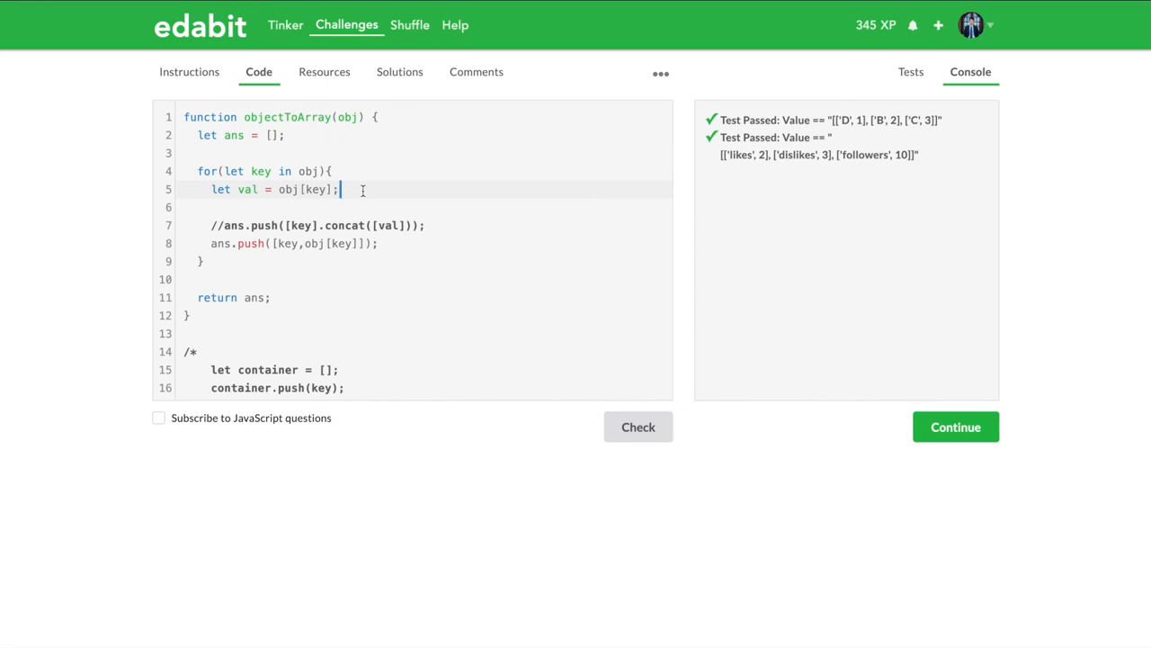
pyautogui.doubleClick(315, 244)
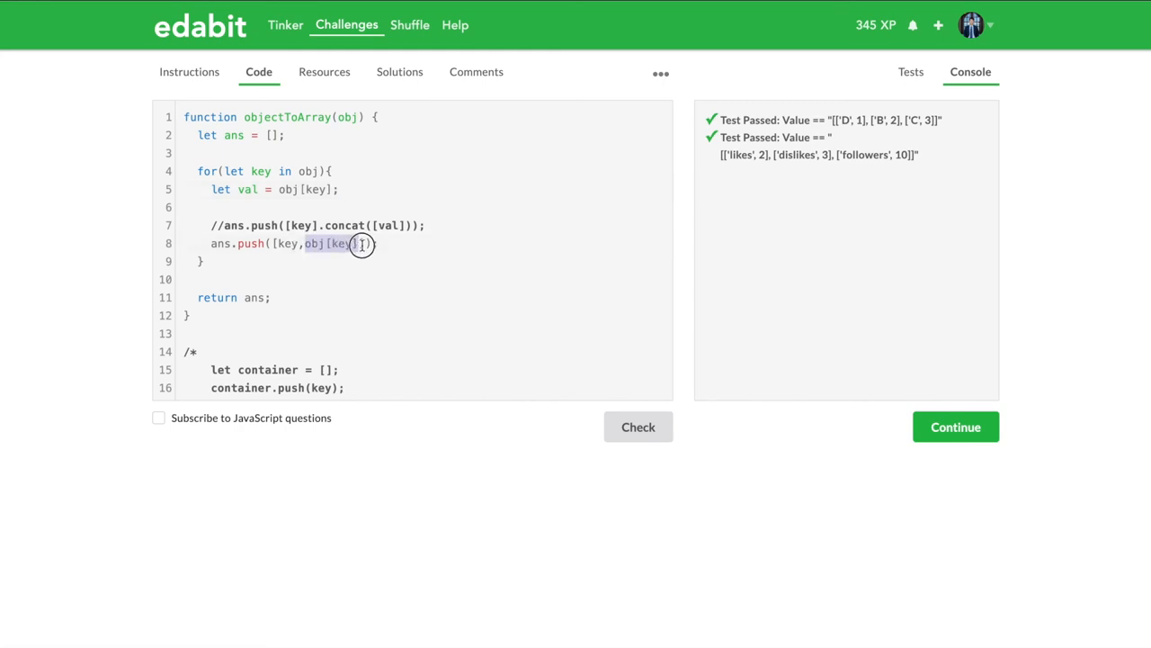